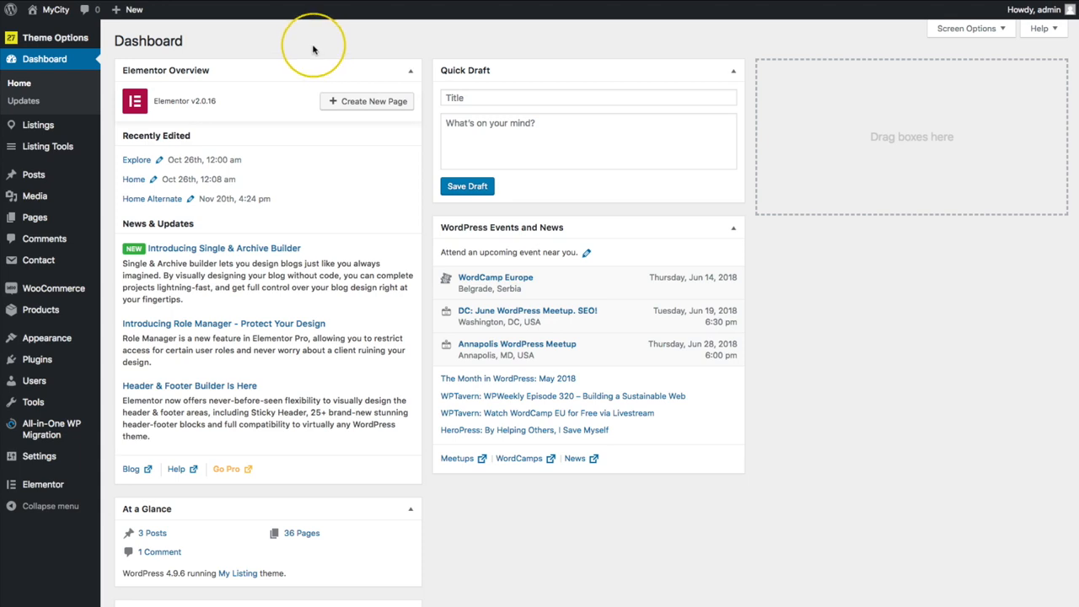
mouse_move(312, 47)
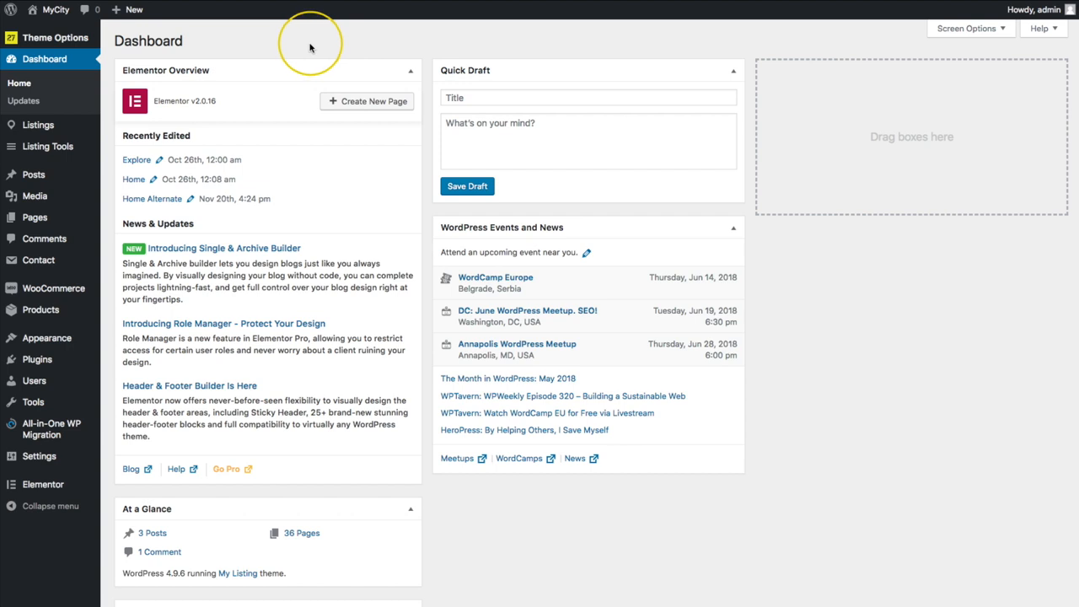
mouse_move(308, 51)
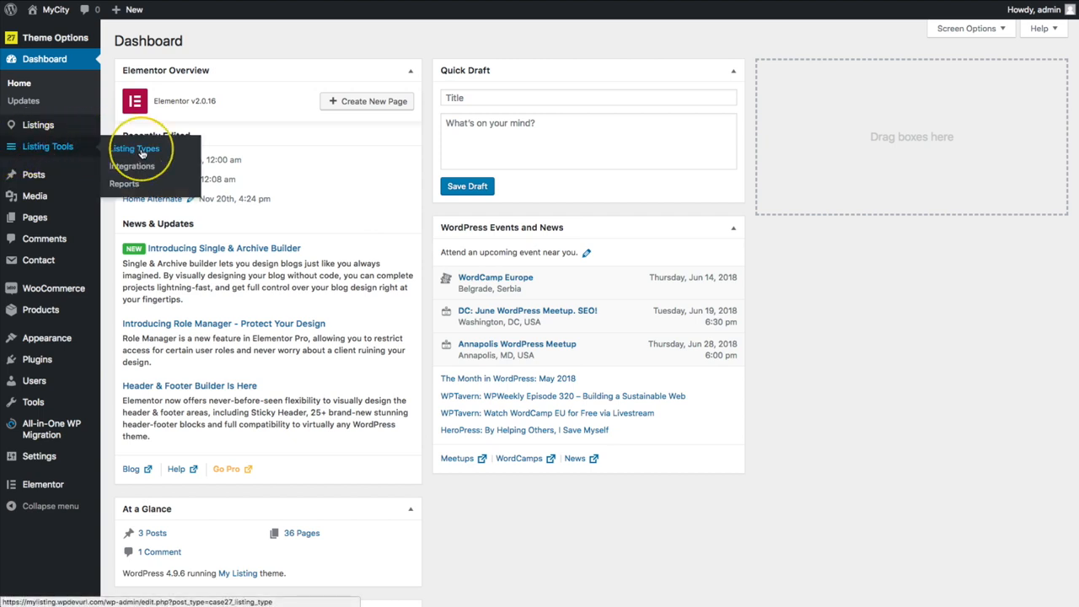
- Open Listing Tools > Listing Types to list the Rent, Event and Place types
left_click(137, 148)
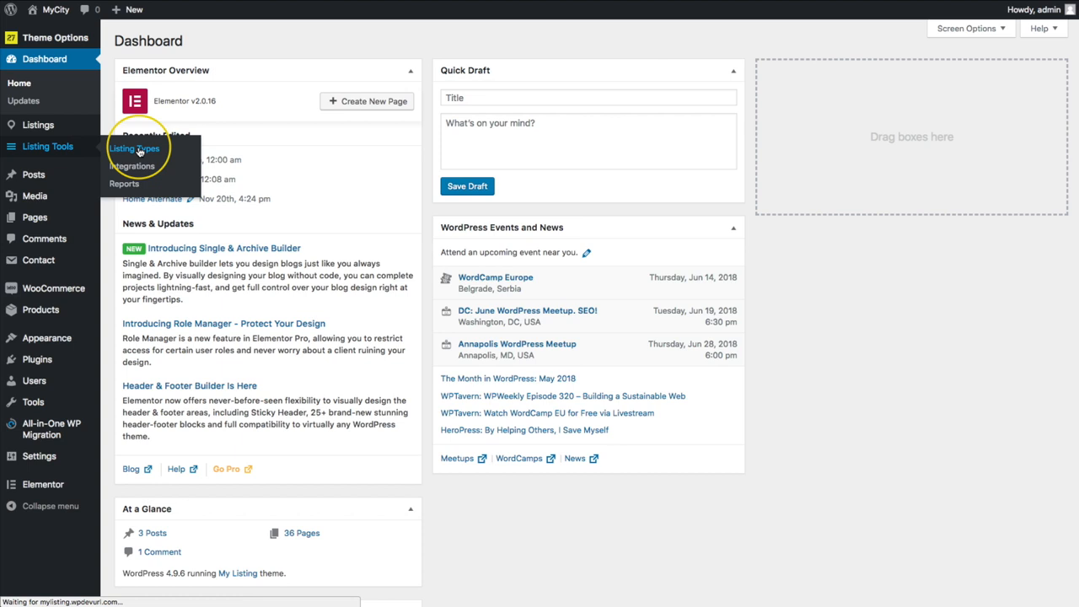
left_click(135, 149)
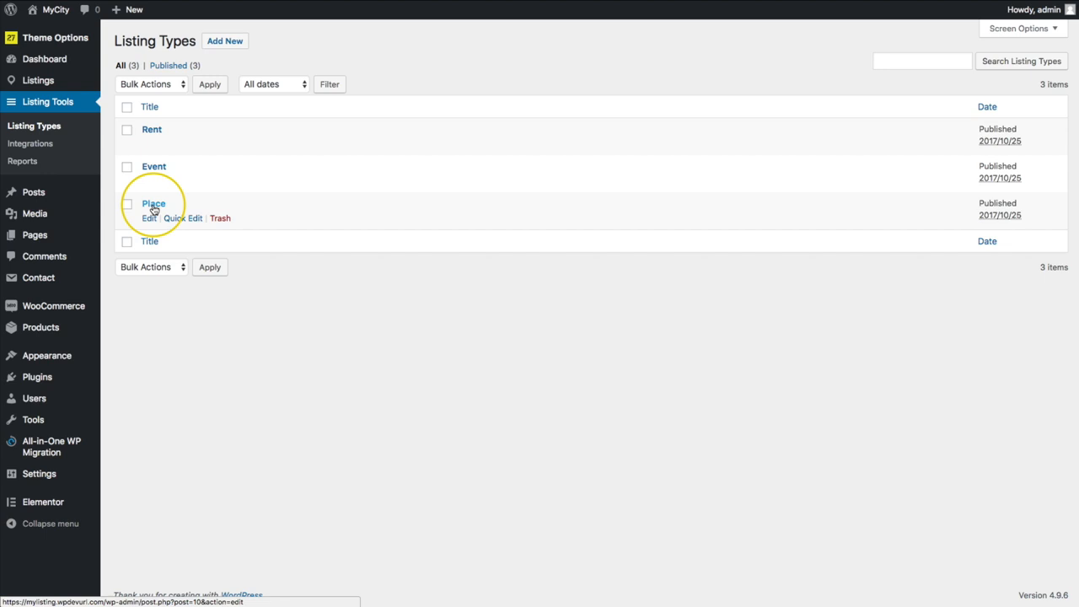
- Edit the Place listing type and scroll to its advanced search form's five facets
left_click(153, 203)
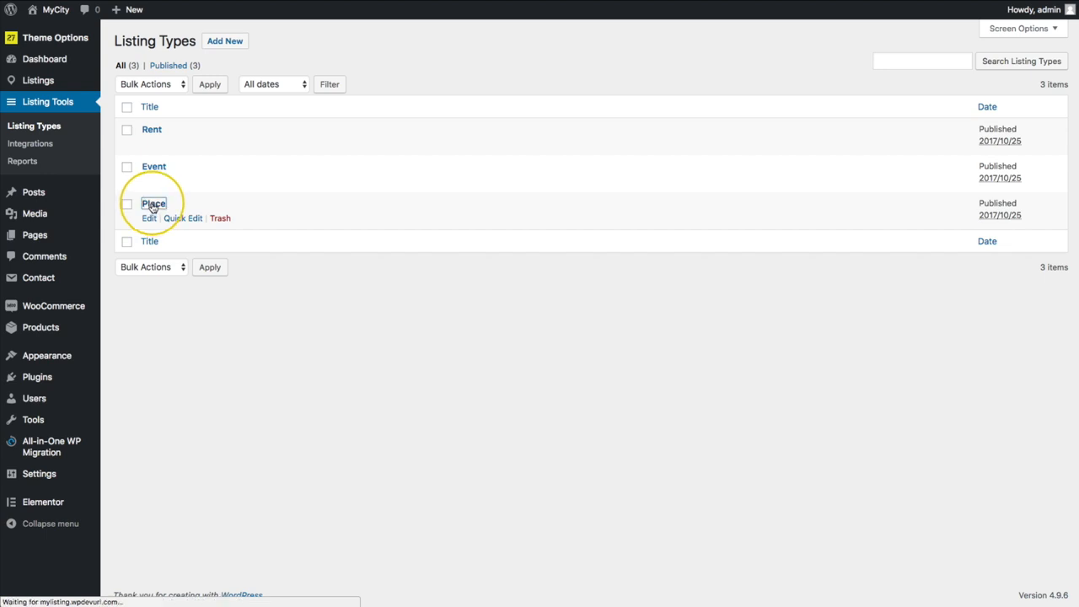
left_click(153, 204)
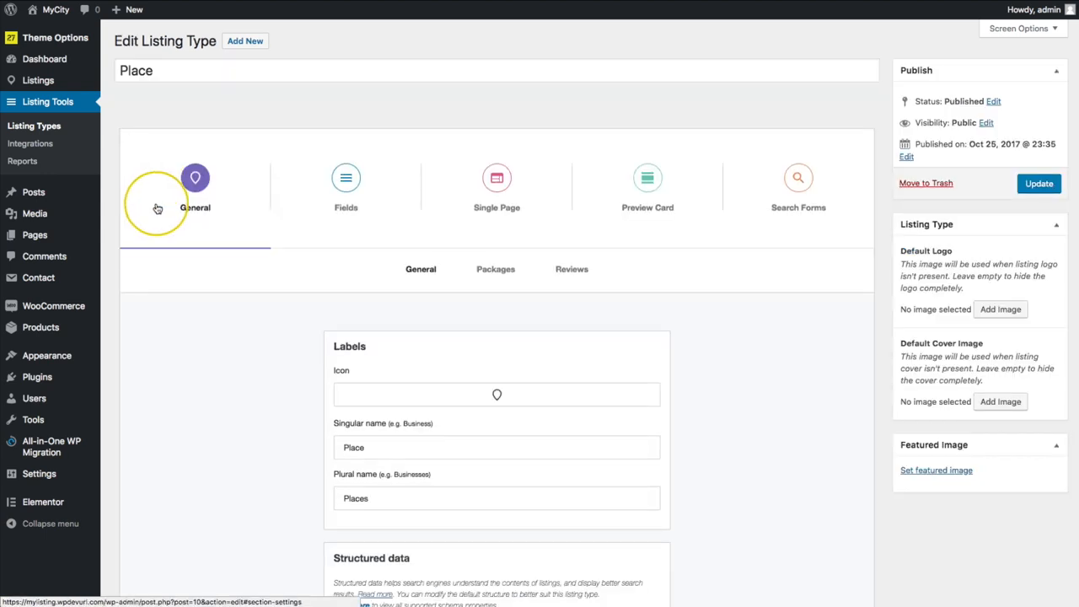
mouse_move(798, 177)
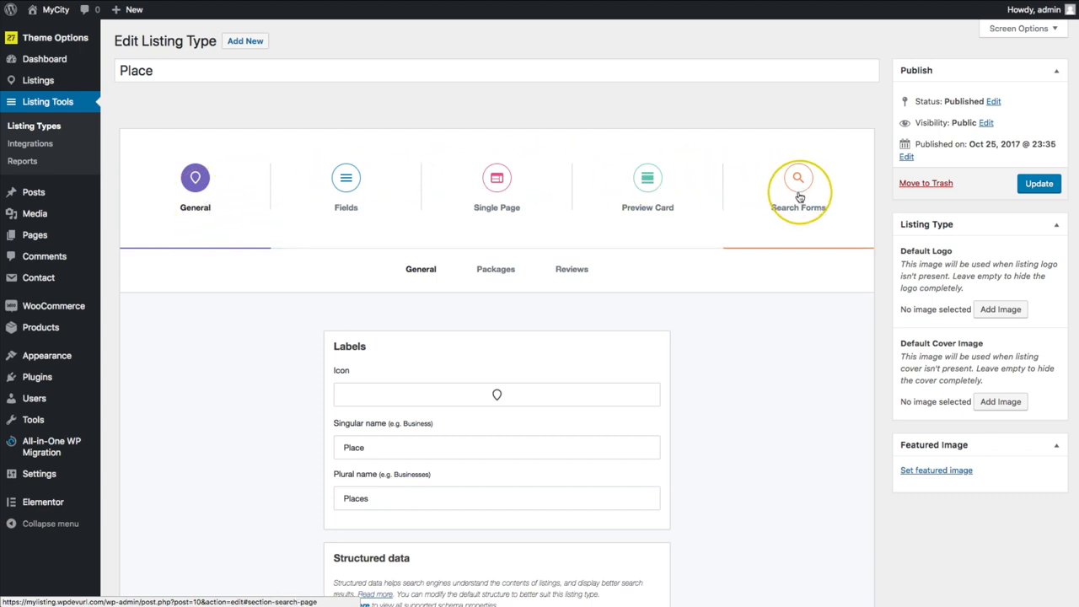
left_click(798, 177)
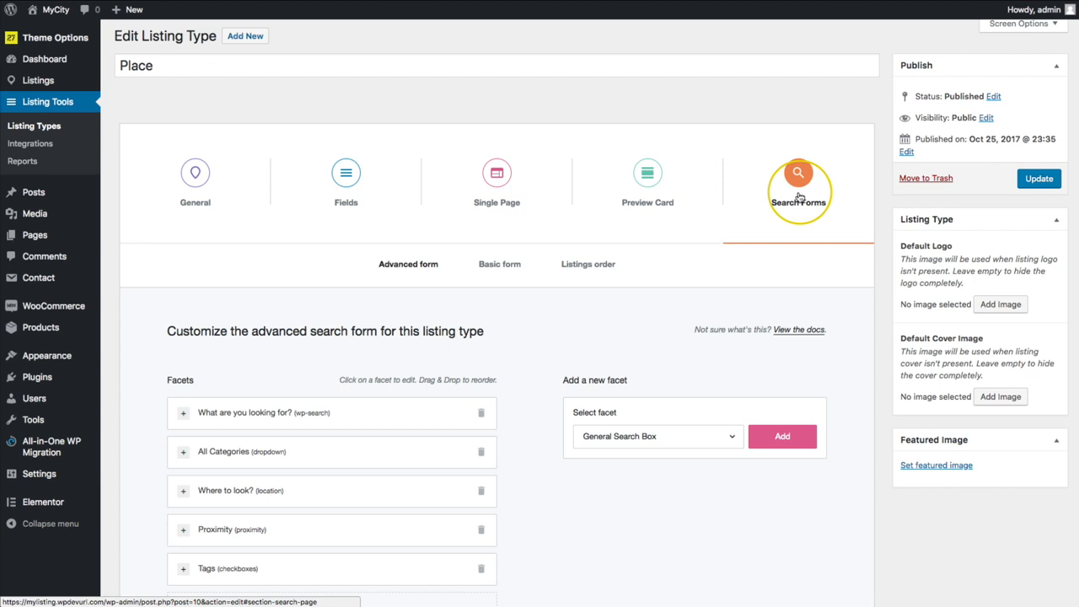
scroll("down", 3)
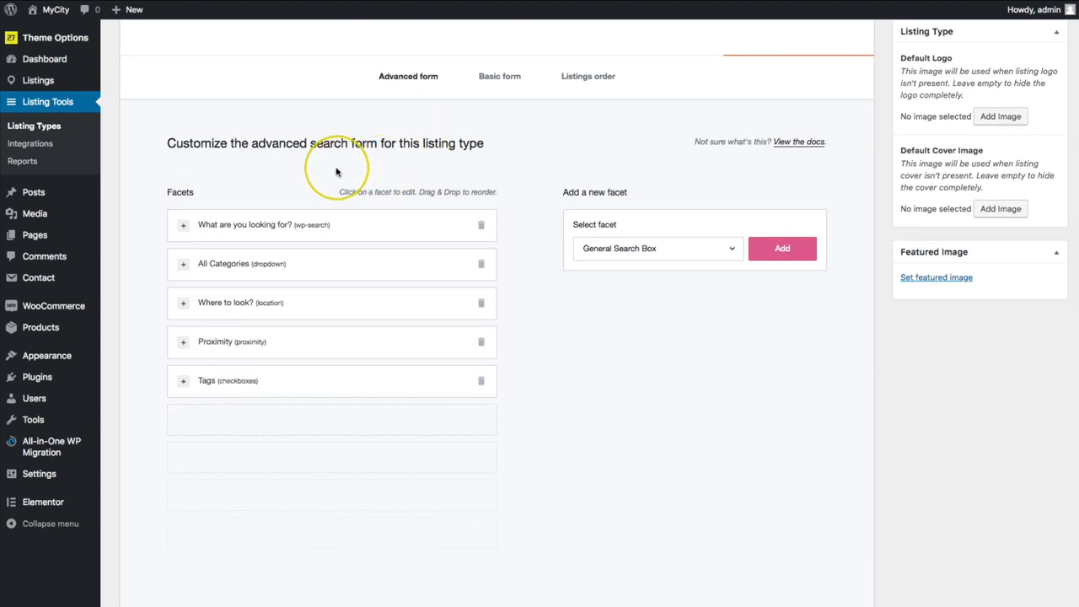
mouse_move(342, 173)
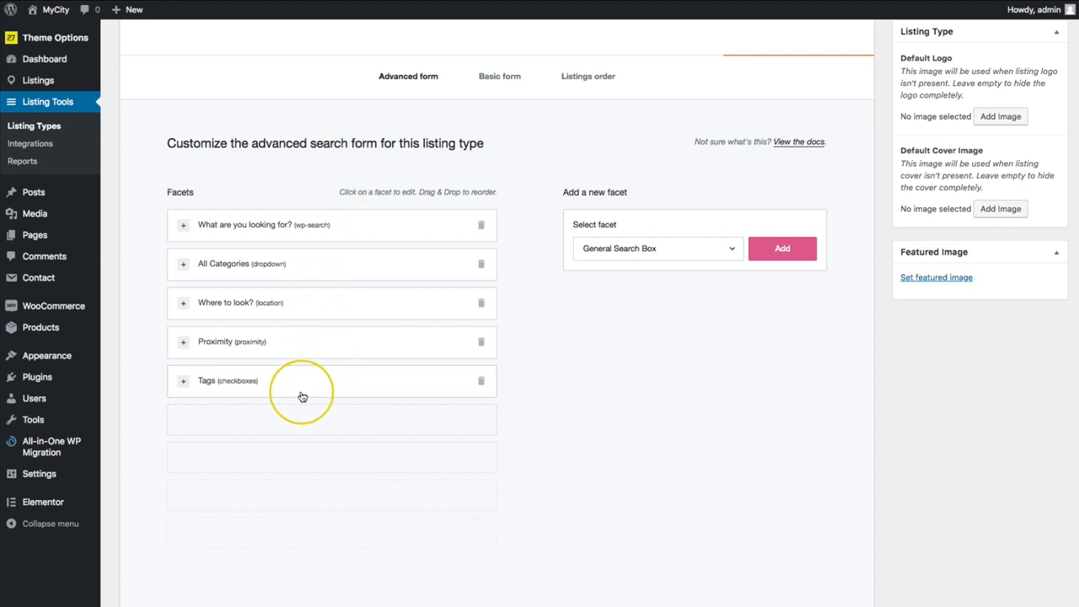
mouse_move(306, 381)
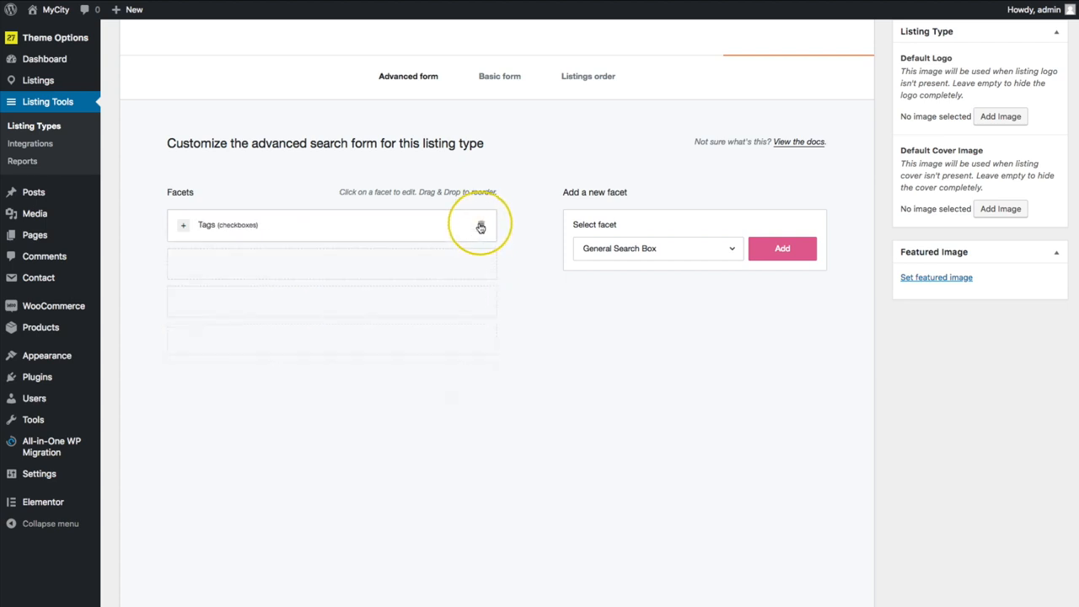
- Delete the last Tags facet, leaving General Search Box selected in Select facet
left_click(658, 248)
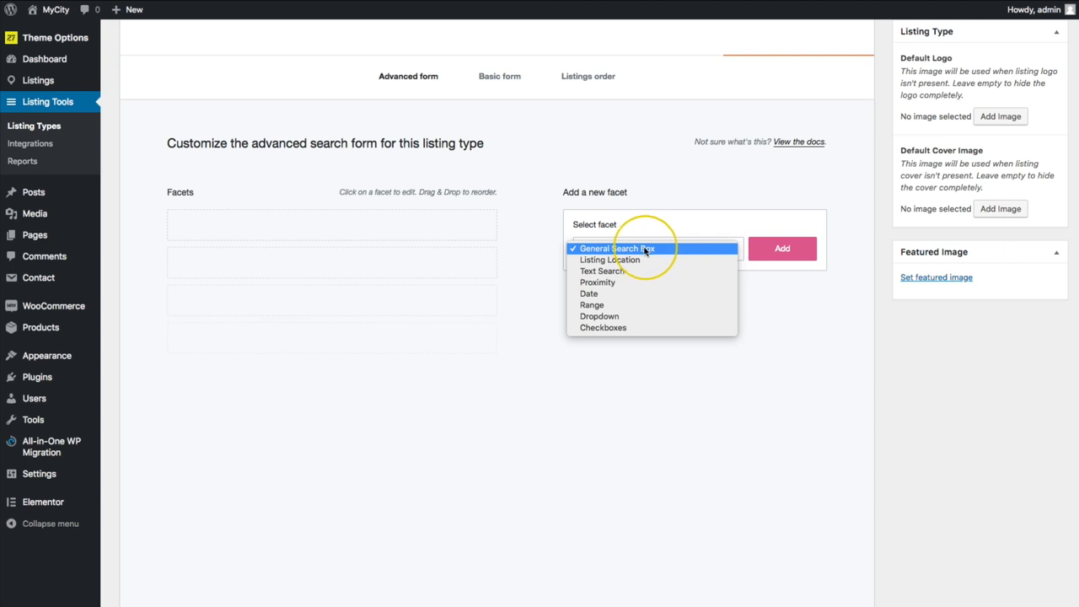
left_click(616, 248)
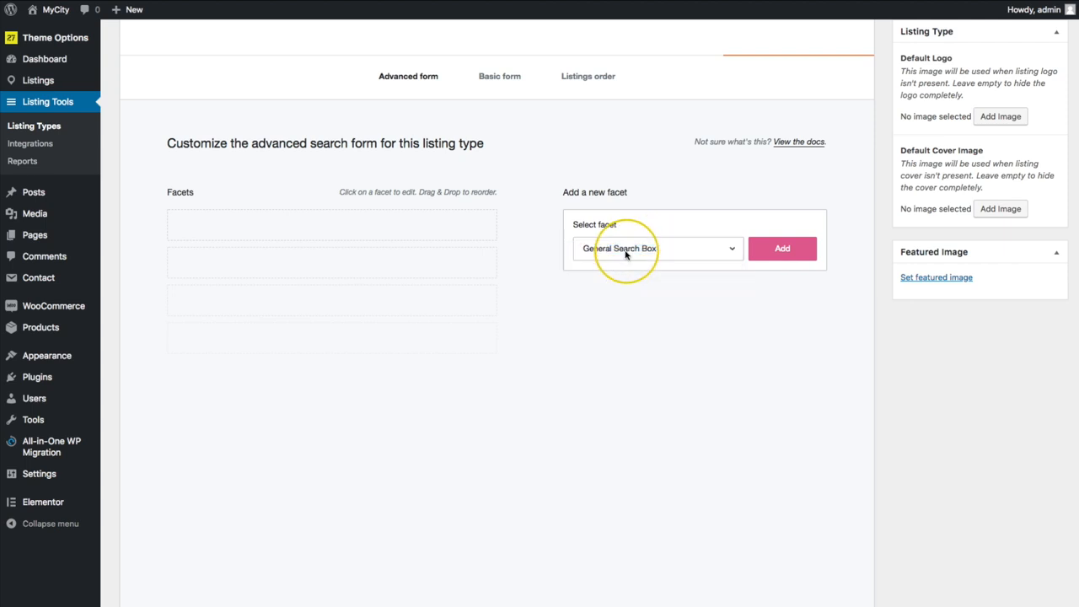
- Add a General Search Box labelled 'What are you looking for?' with placeholder 'Search...'
left_click(781, 248)
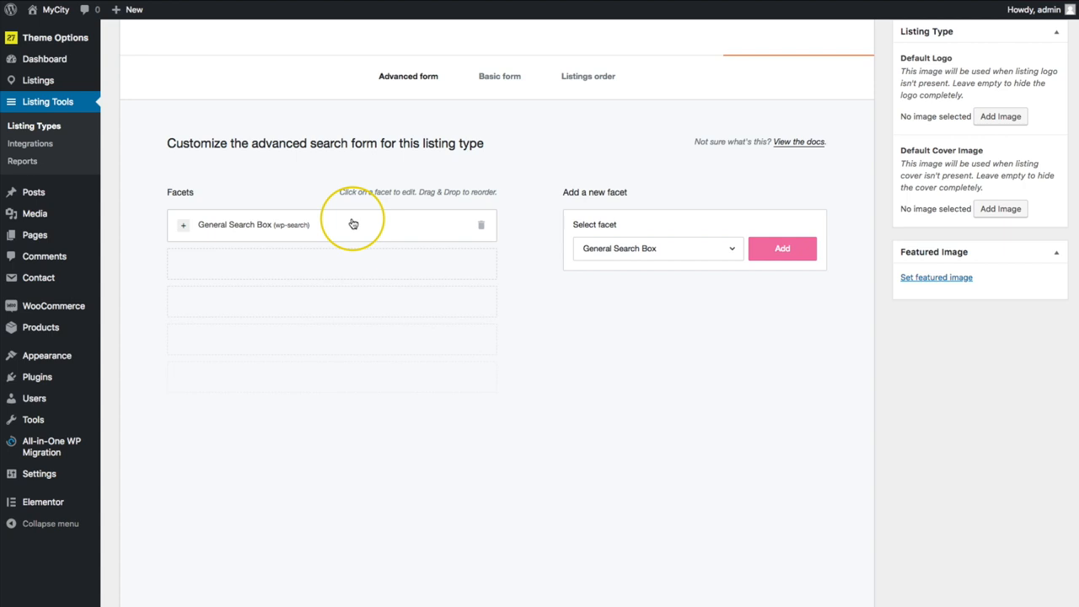
left_click(253, 224)
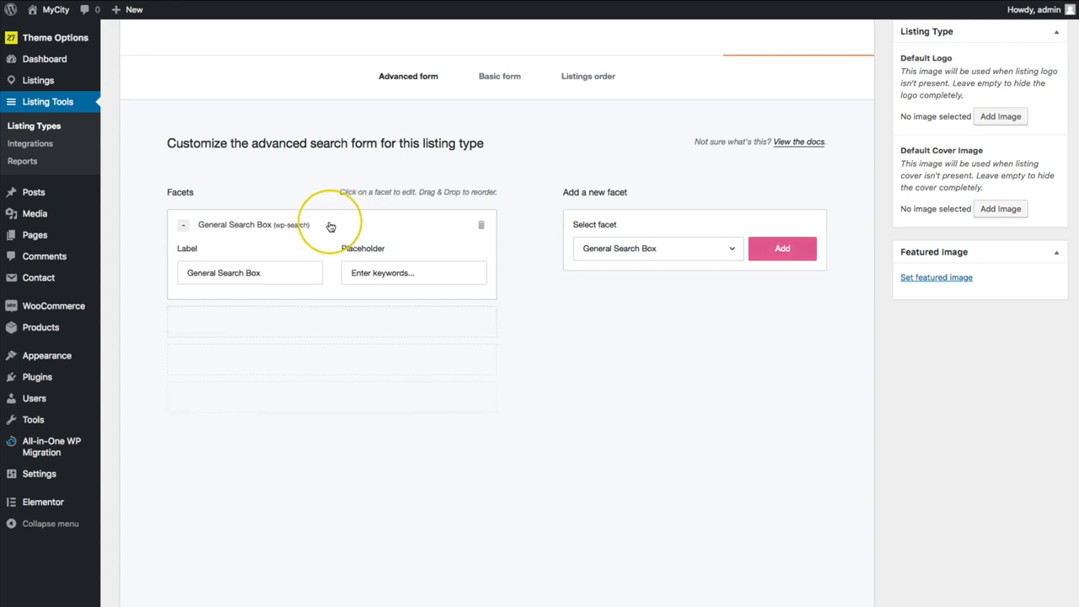
triple_click(250, 273)
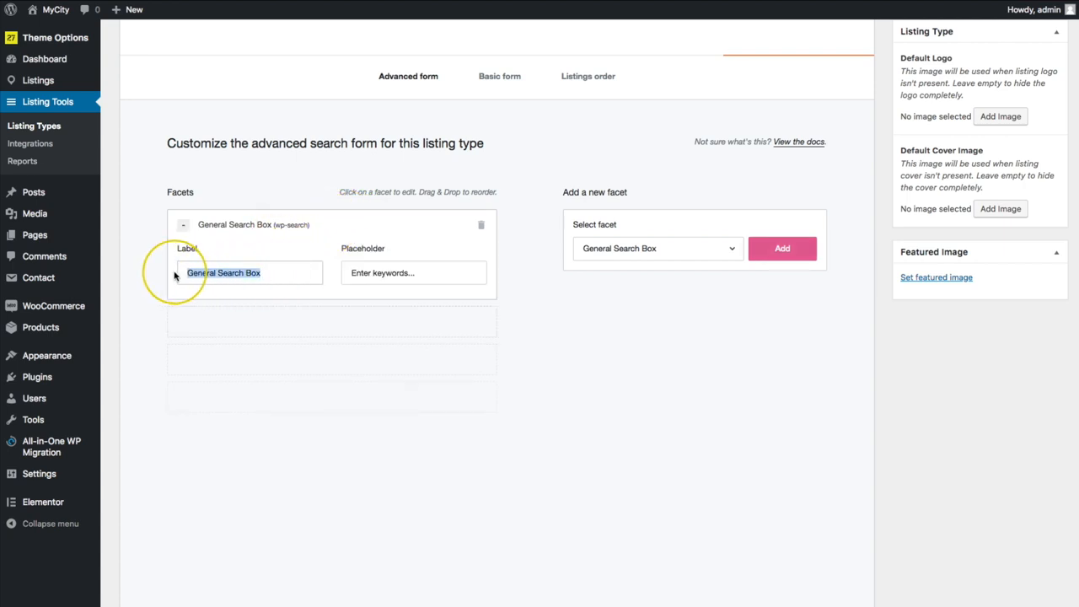
type("What are you looking for?")
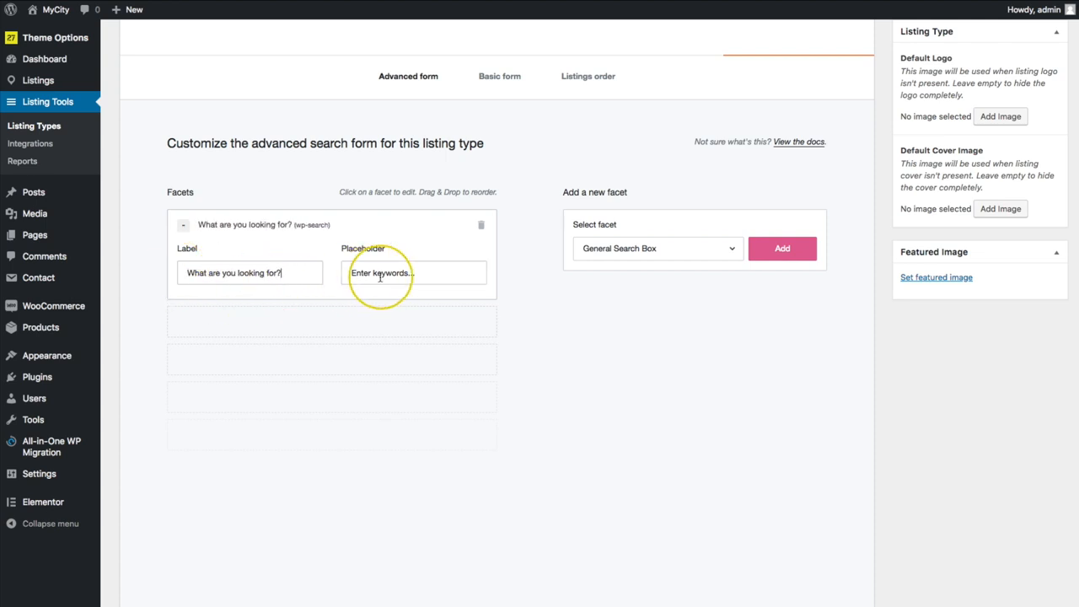
type("Search...")
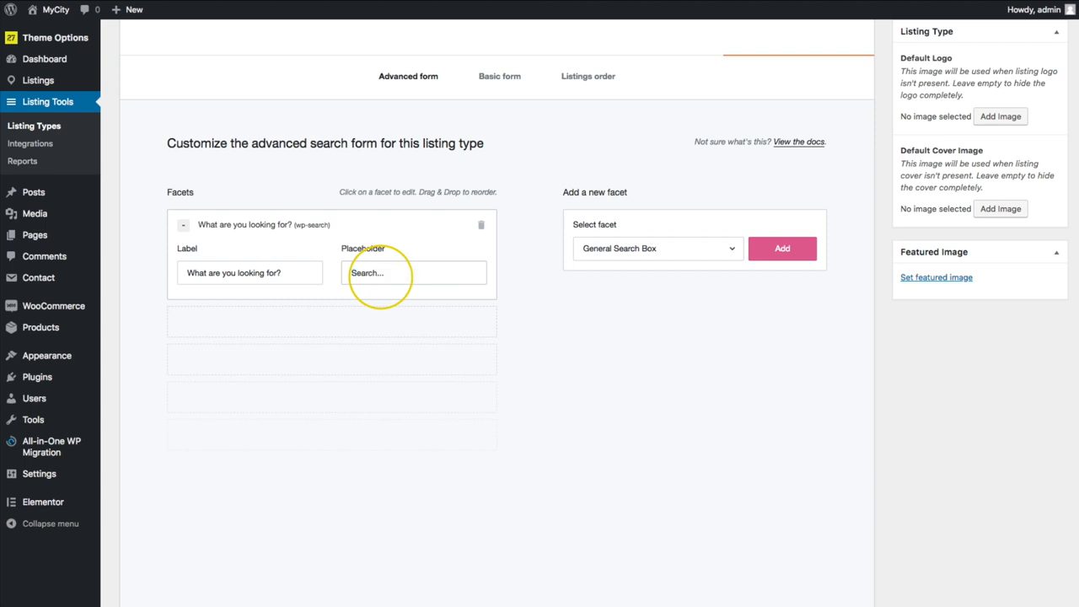
left_click(656, 247)
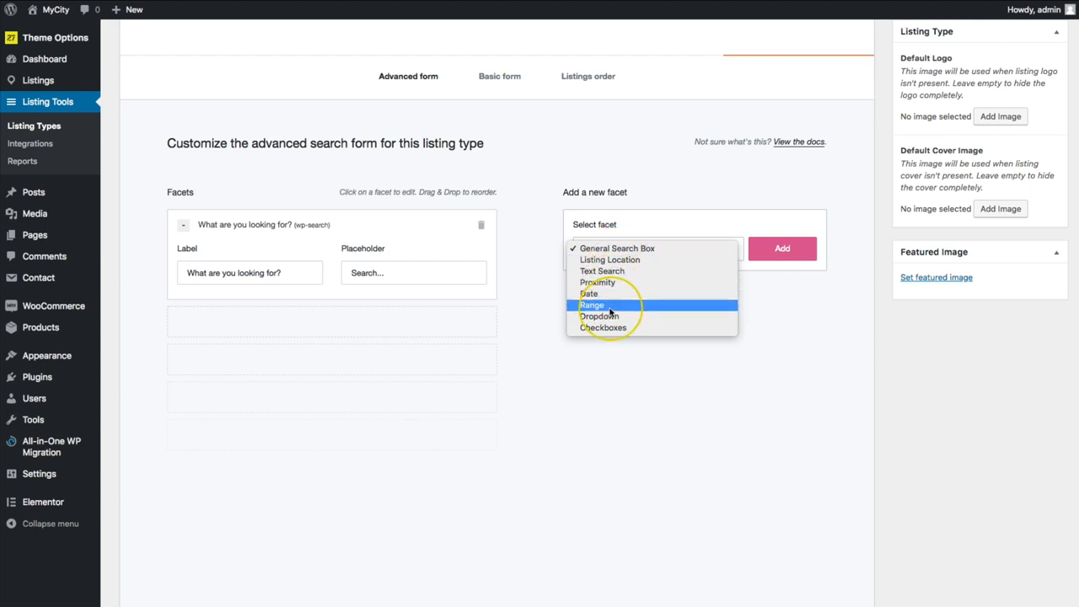
- Add a Dropdown facet using the Tags field, labelled Tags, placeholder 'Choose a Tag'
left_click(599, 316)
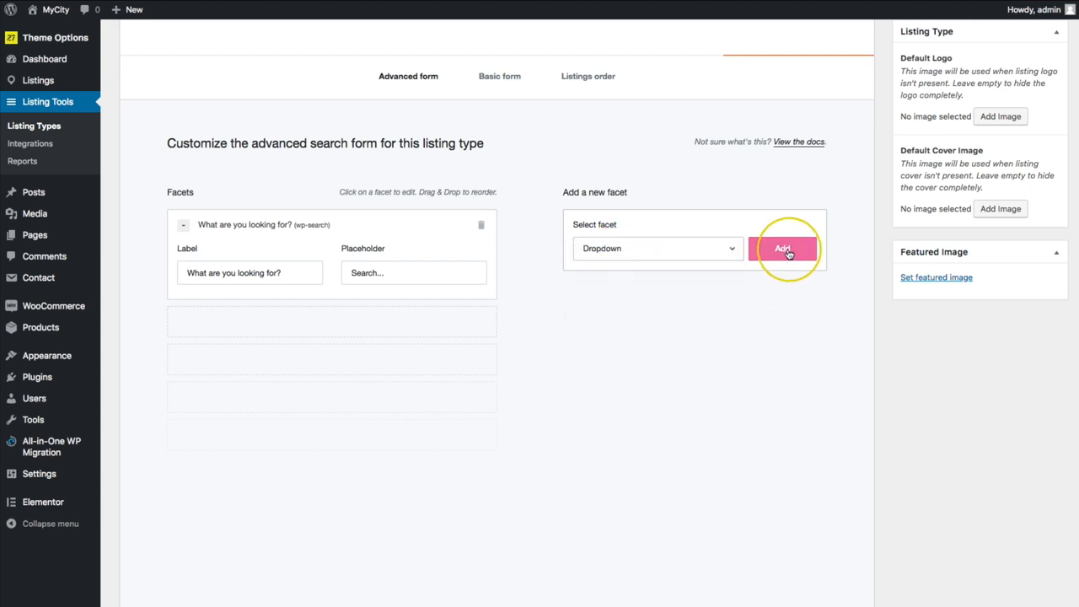
left_click(782, 248)
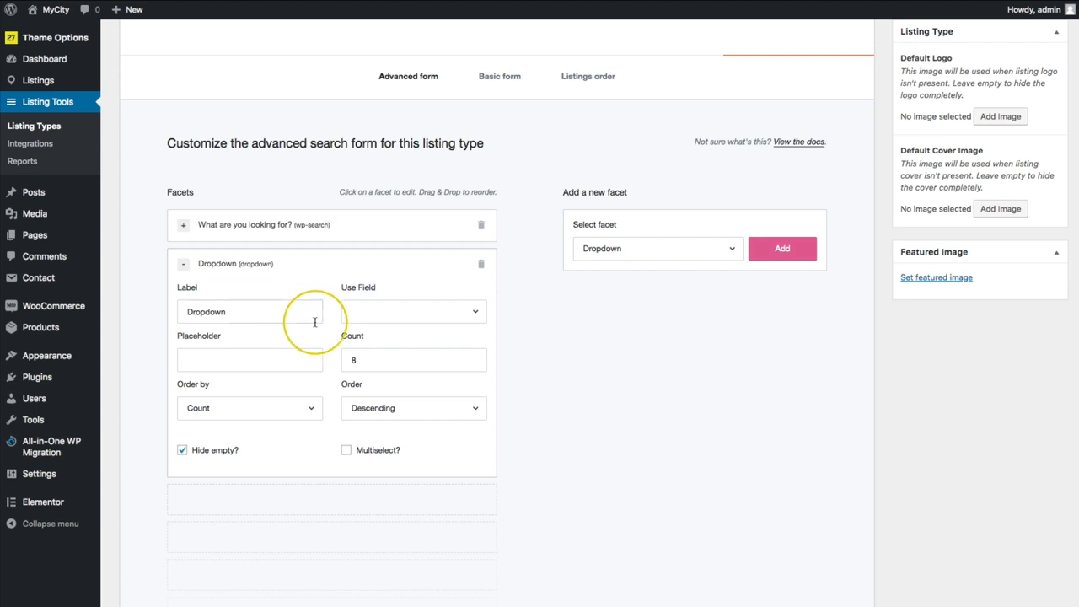
left_click(409, 312)
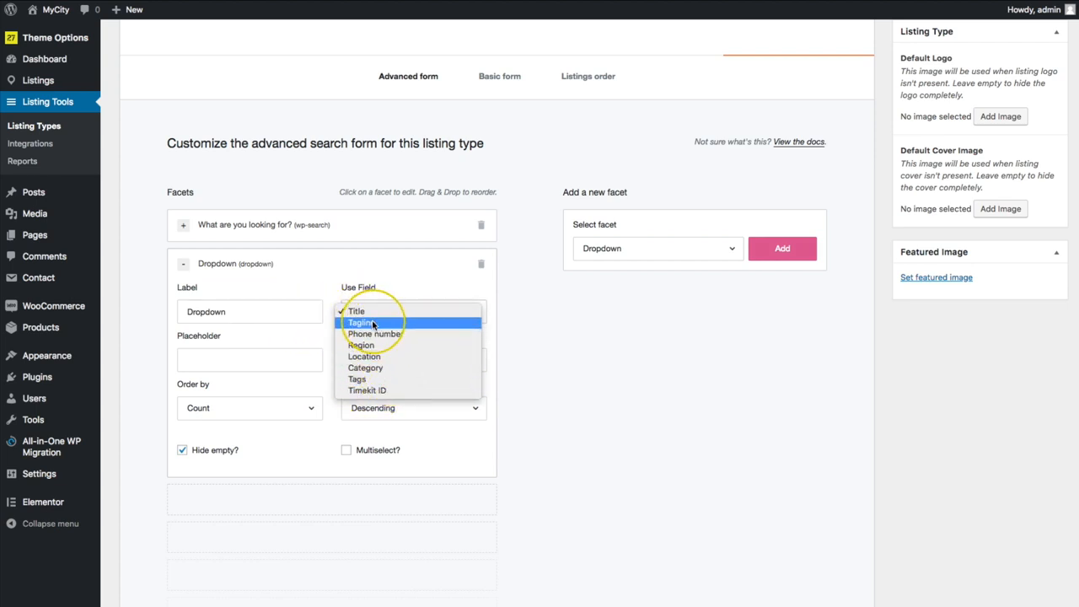
mouse_move(386, 378)
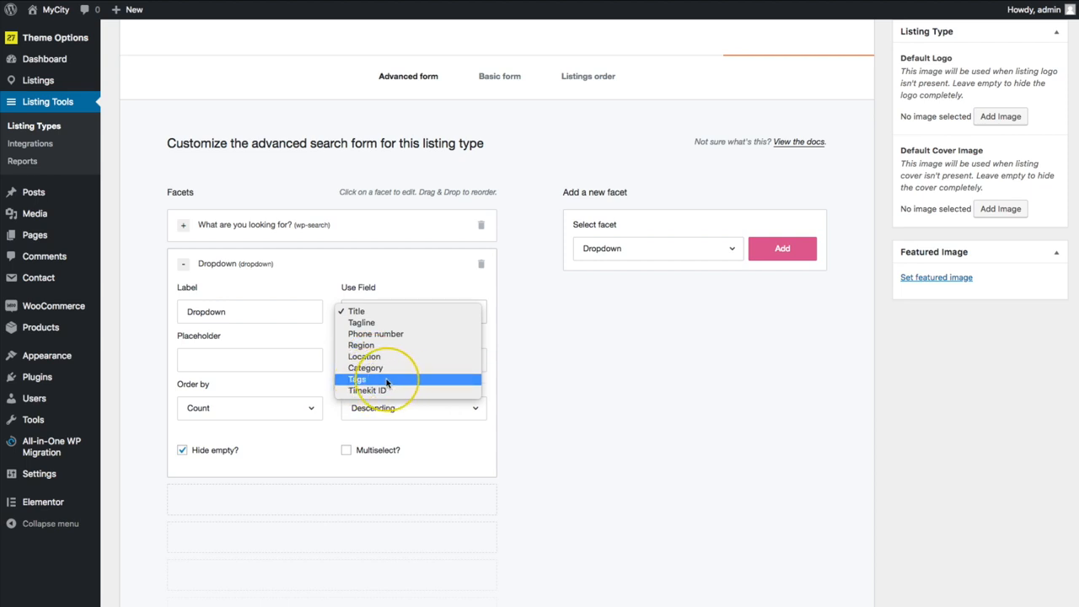
mouse_move(365, 356)
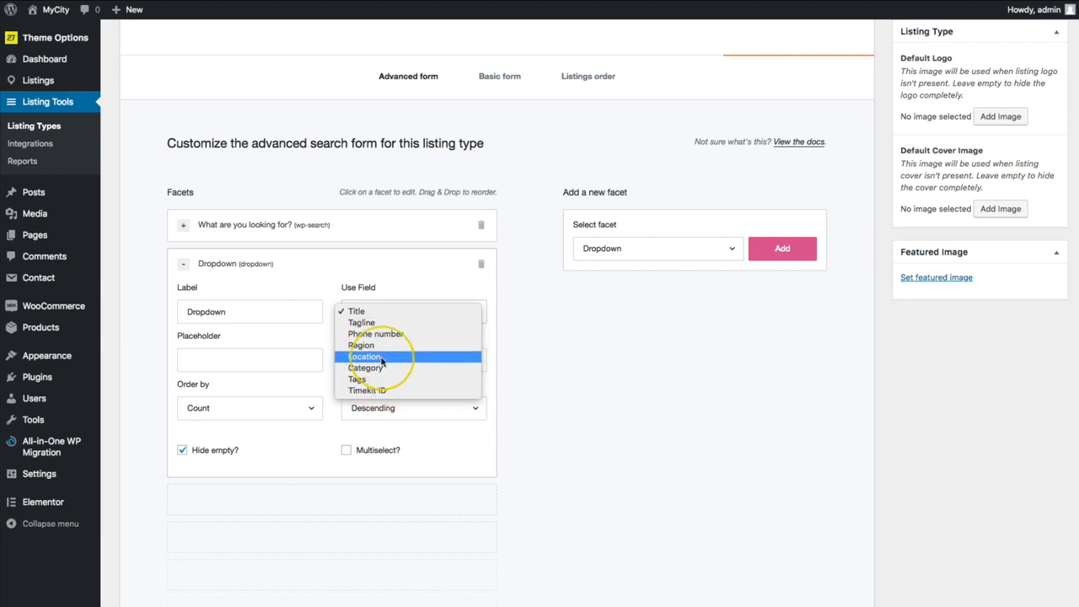
mouse_move(357, 379)
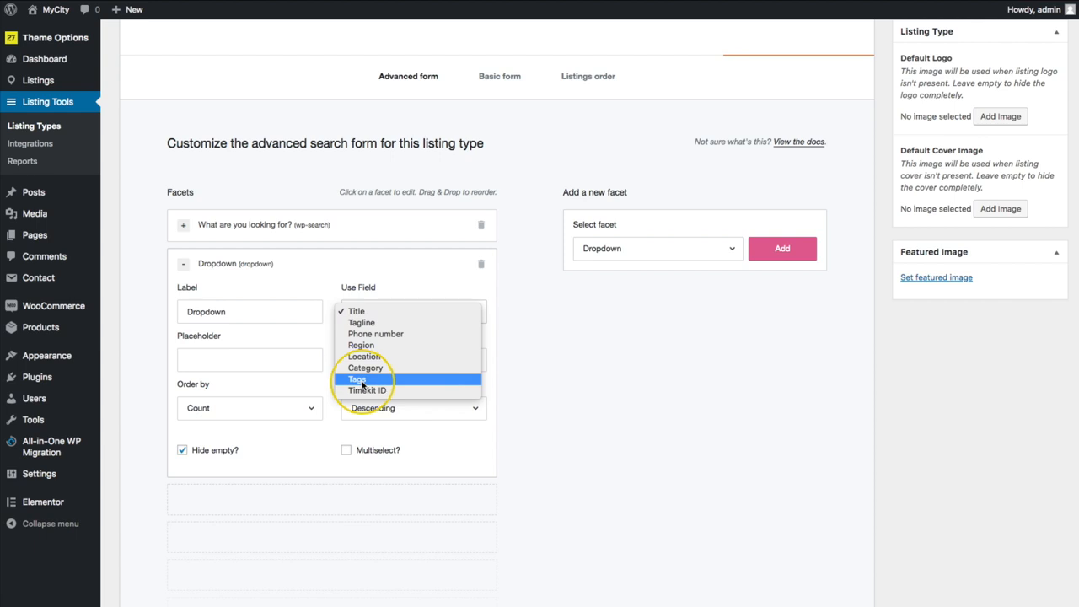
left_click(355, 379)
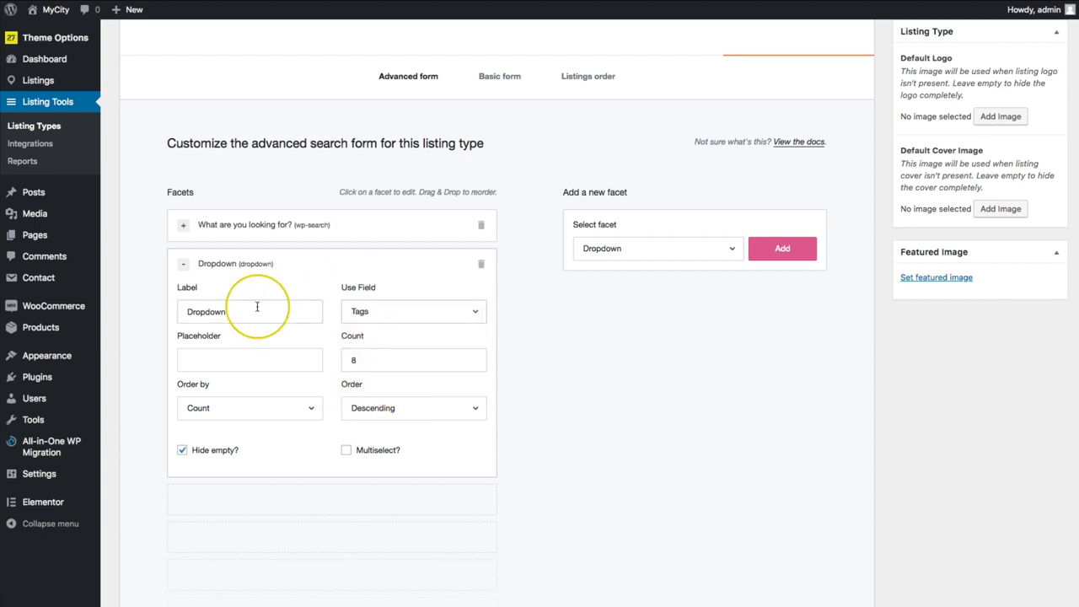
double_click(205, 311)
type("Tags")
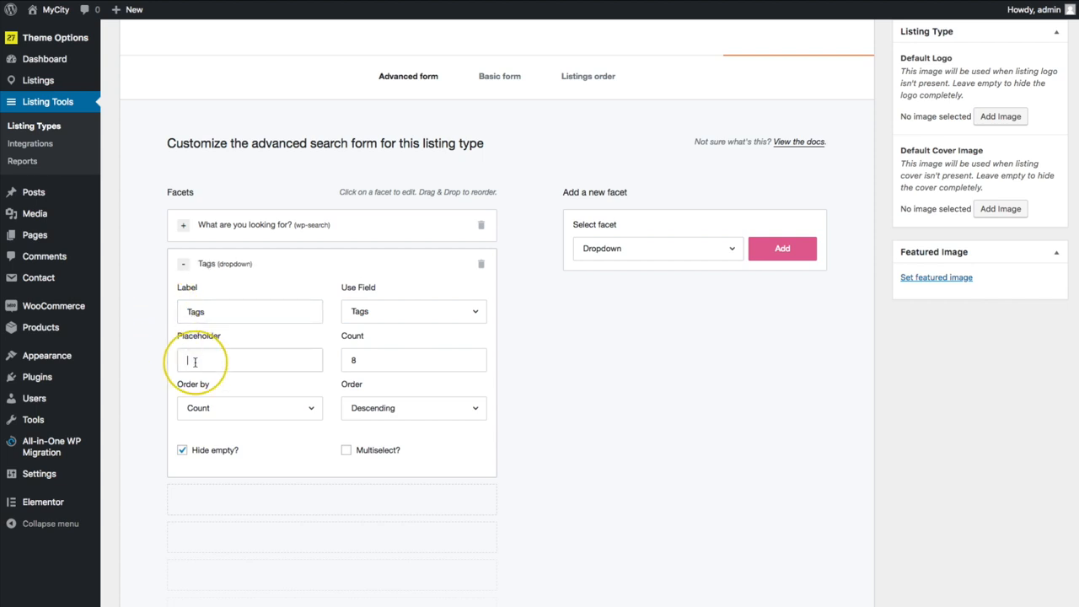
type("Choose a Tag")
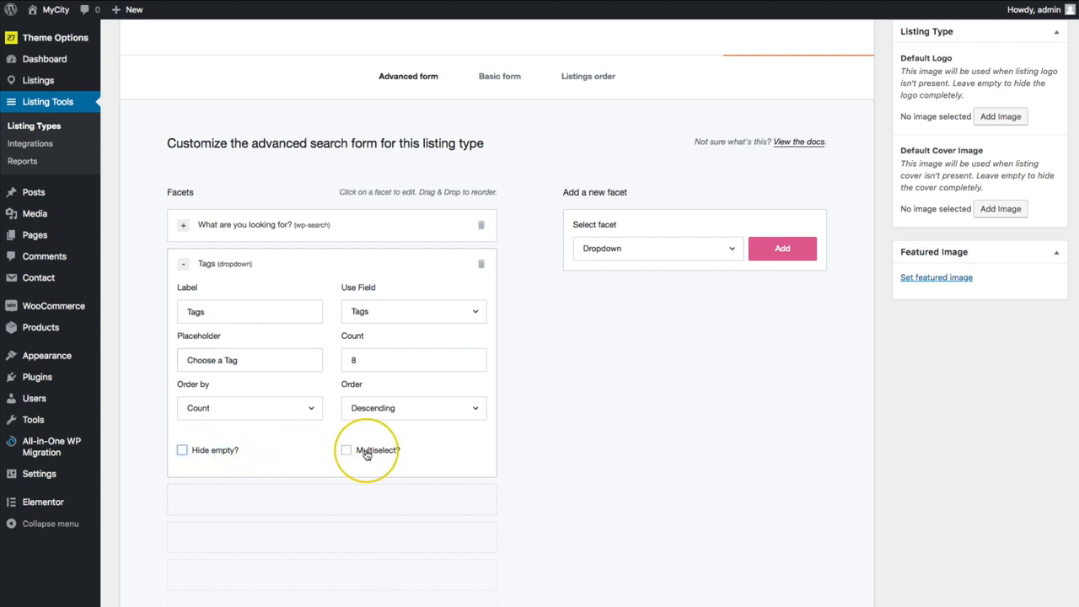
left_click(182, 450)
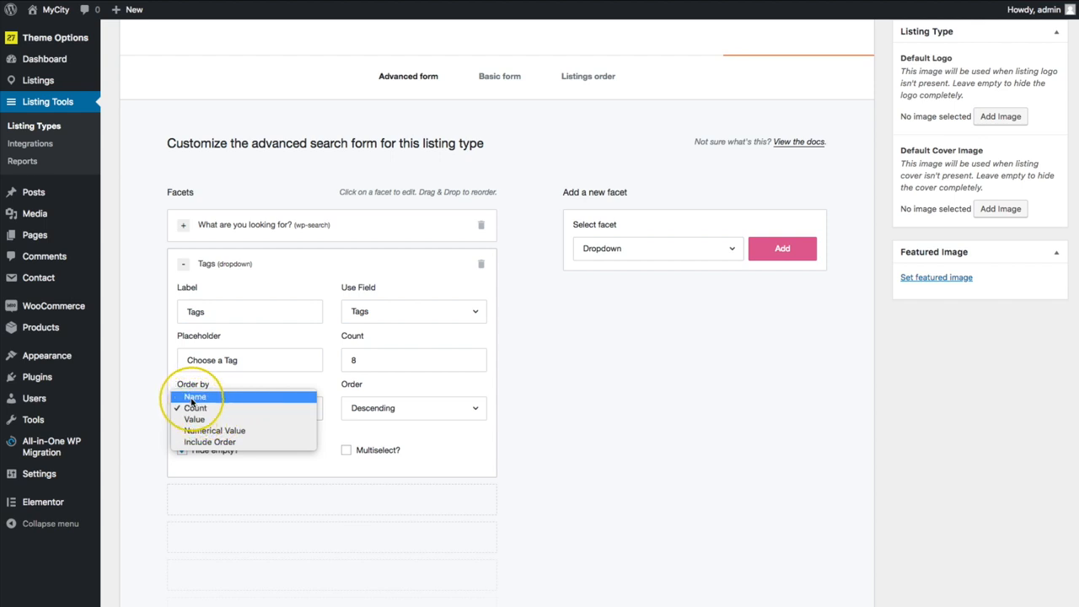
mouse_move(194, 419)
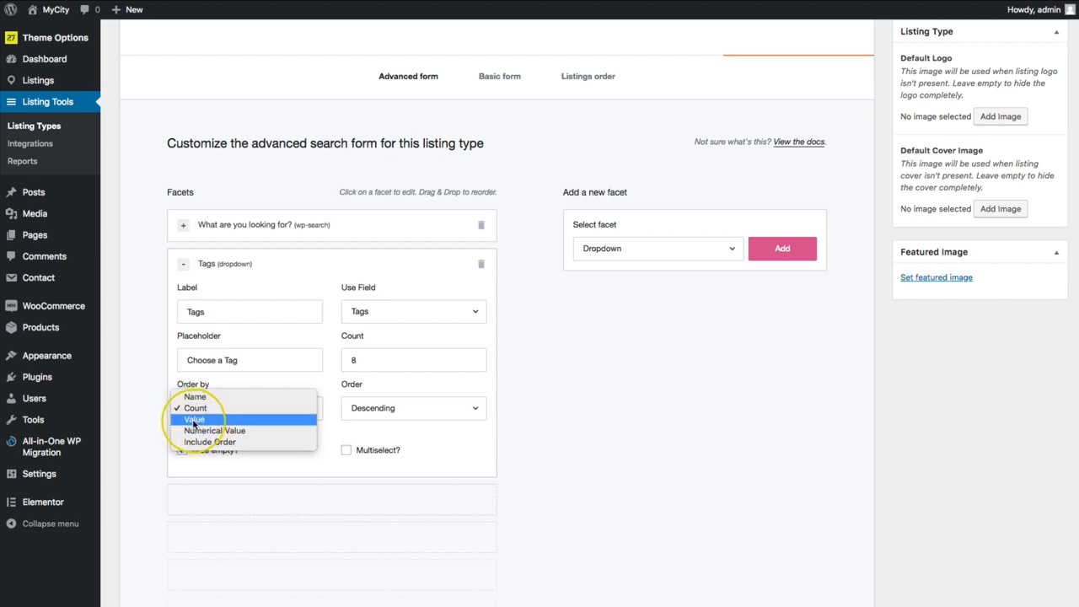
mouse_move(209, 442)
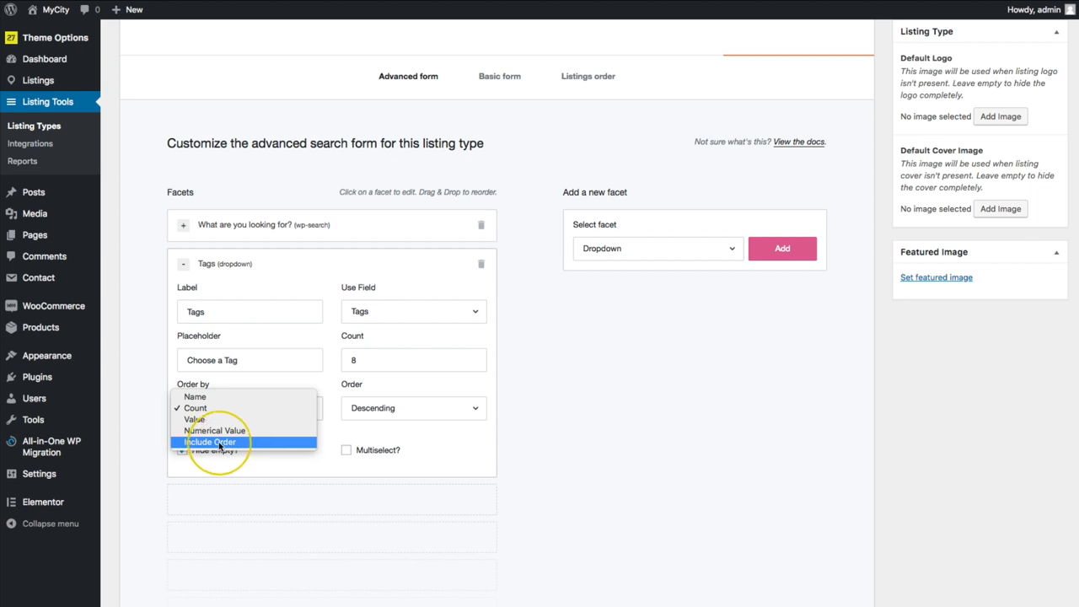
mouse_move(300, 437)
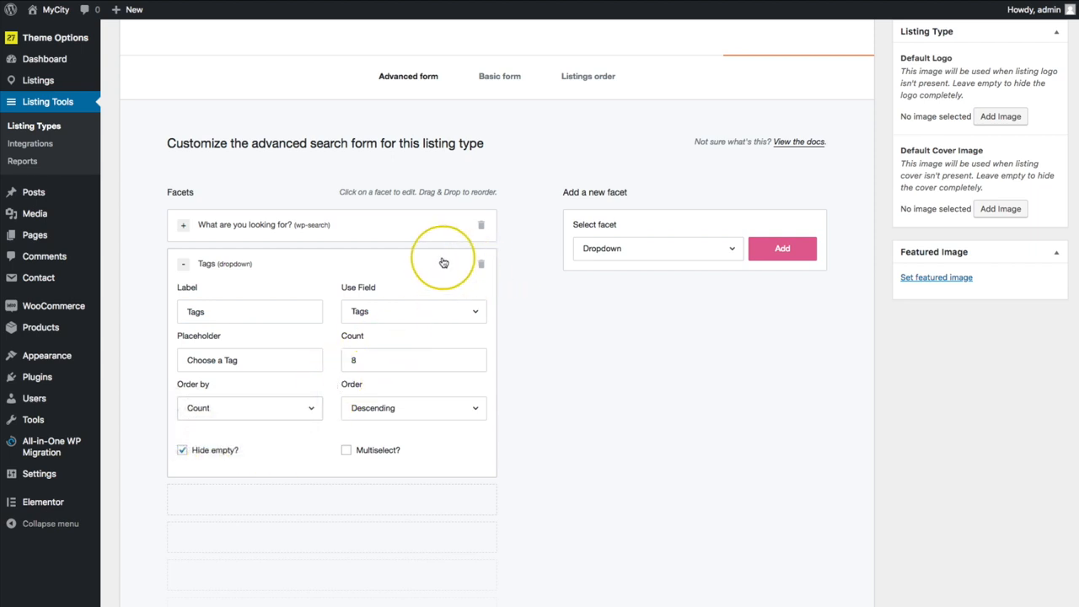
- Add a Proximity facet labelled Distance, in miles with maximum 20 and default 5
left_click(657, 248)
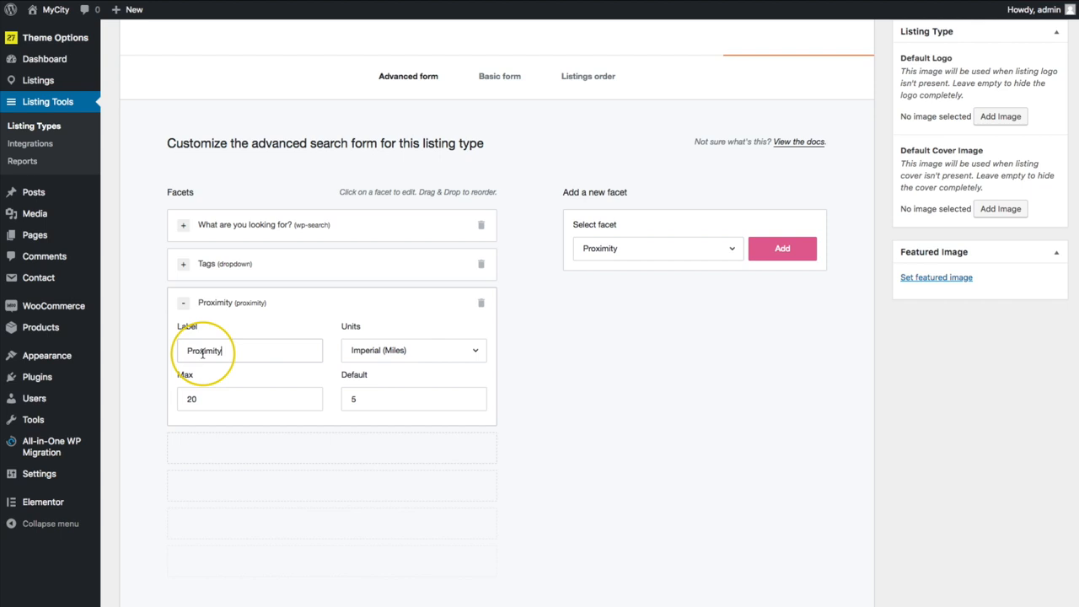
type("Locati")
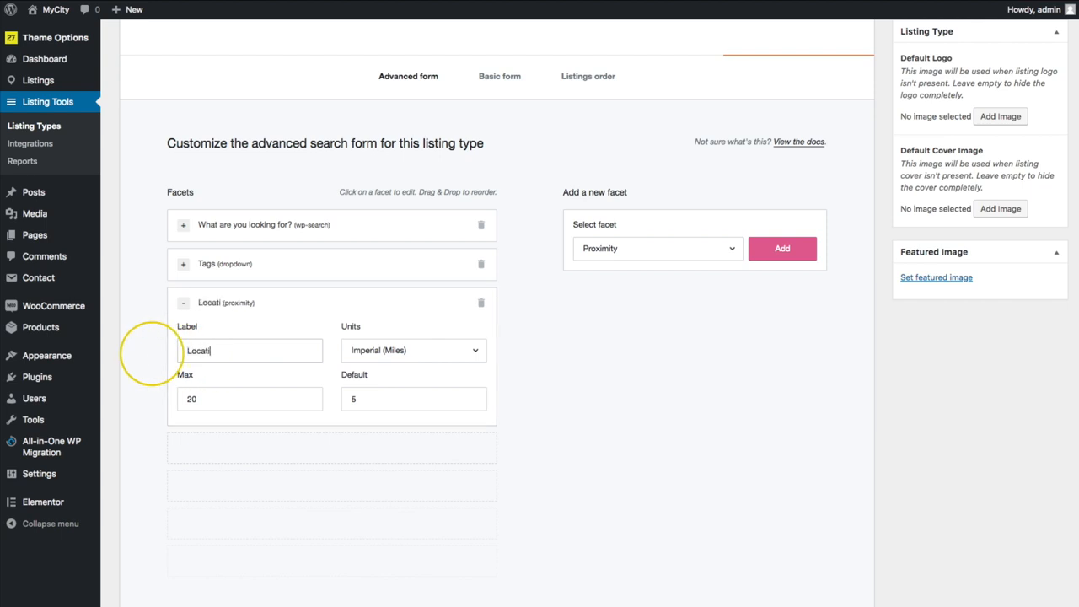
type("Distance")
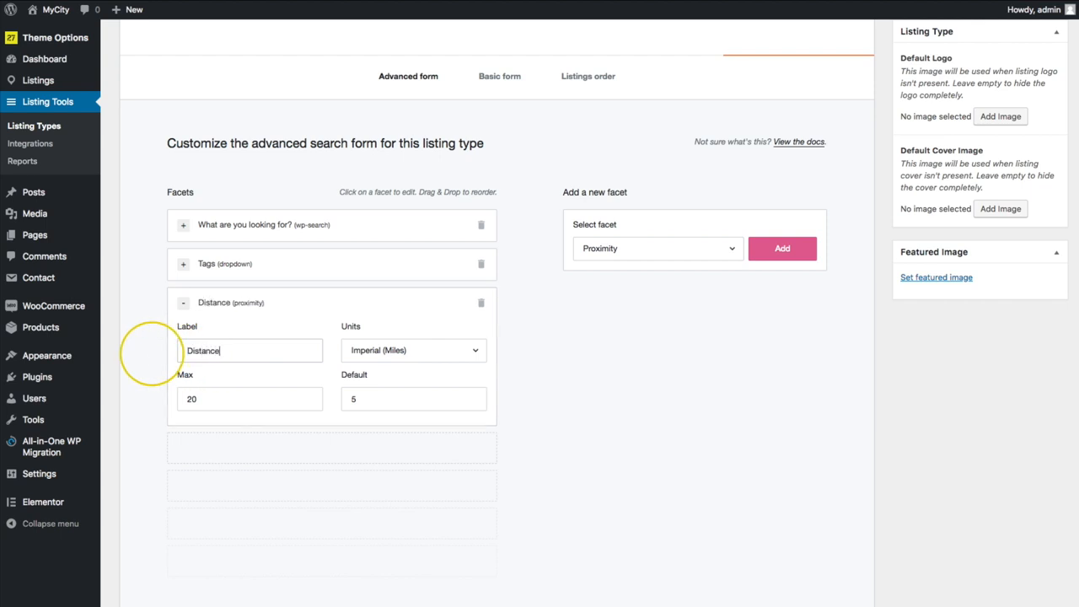
left_click(413, 350)
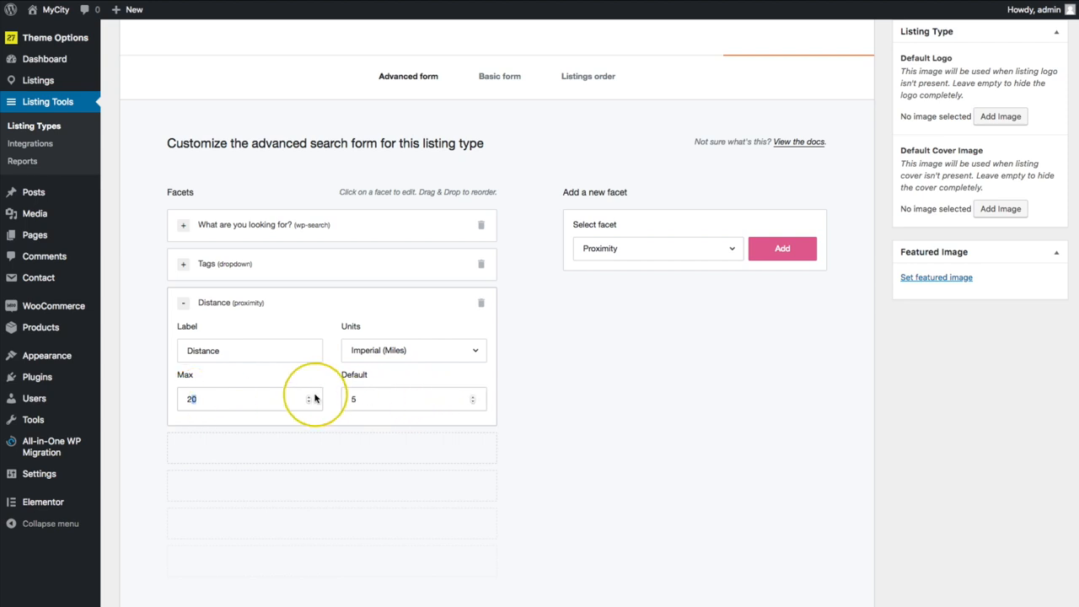
mouse_move(163, 404)
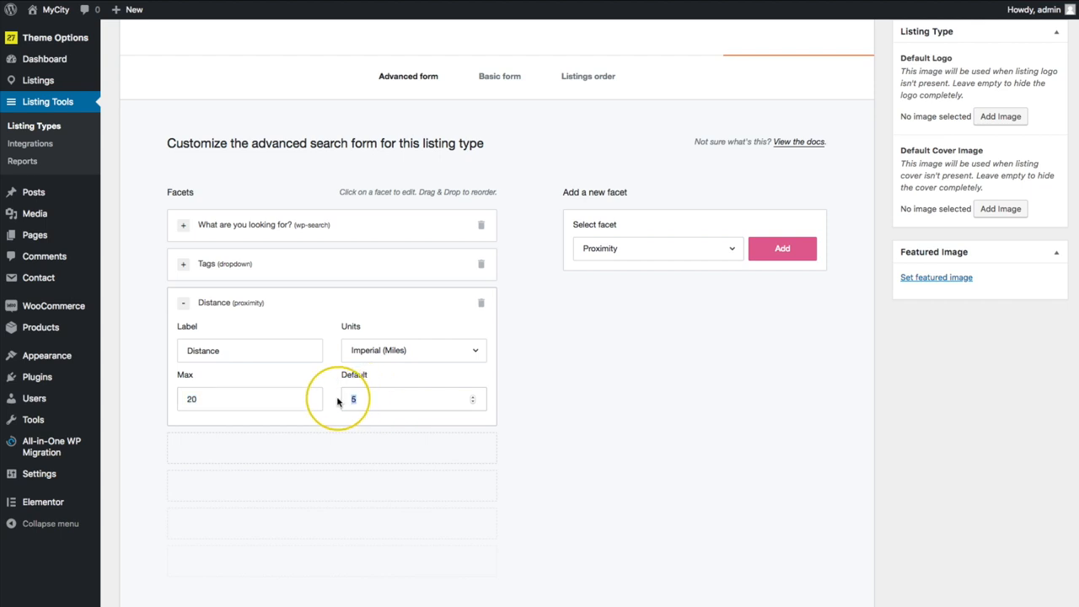
left_click(355, 399)
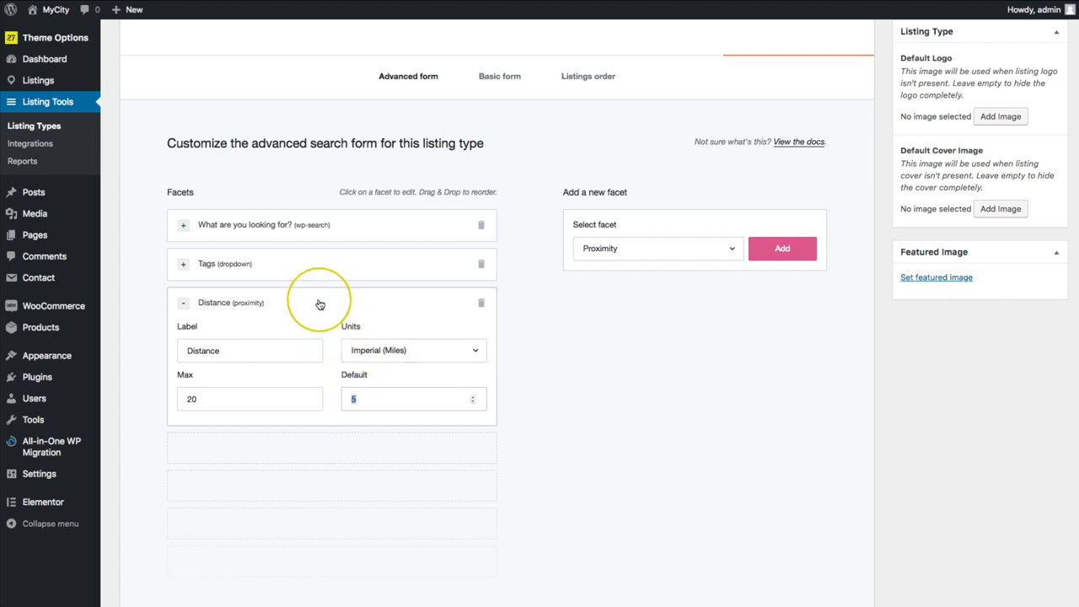
- Add a Listing Location facet with placeholder 'Enter location...' after Distance
left_click(656, 248)
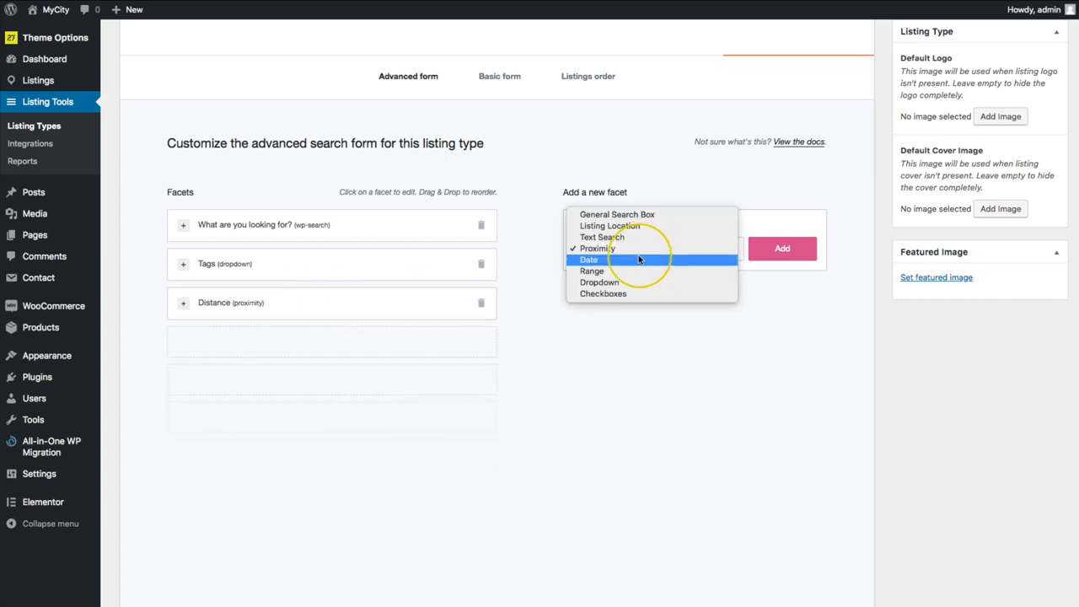
mouse_move(628, 226)
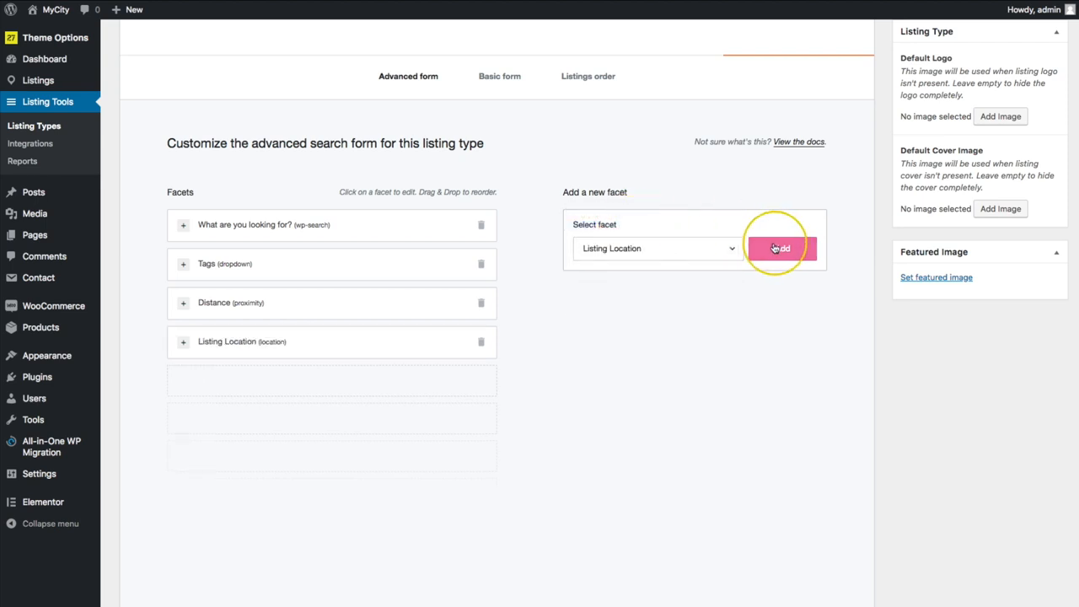
left_click(781, 248)
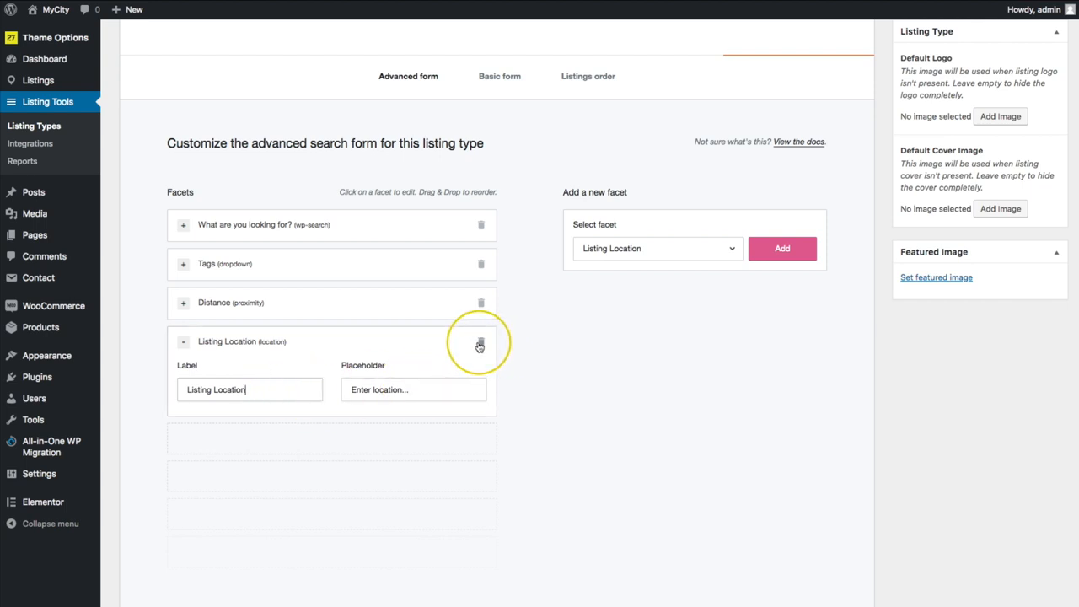
mouse_move(303, 349)
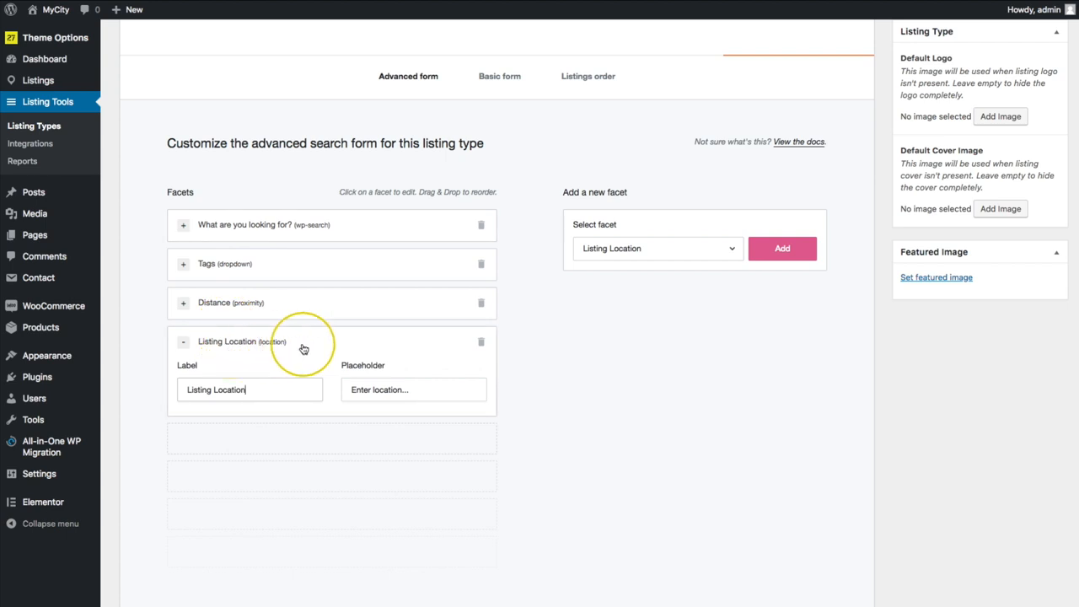
mouse_move(481, 341)
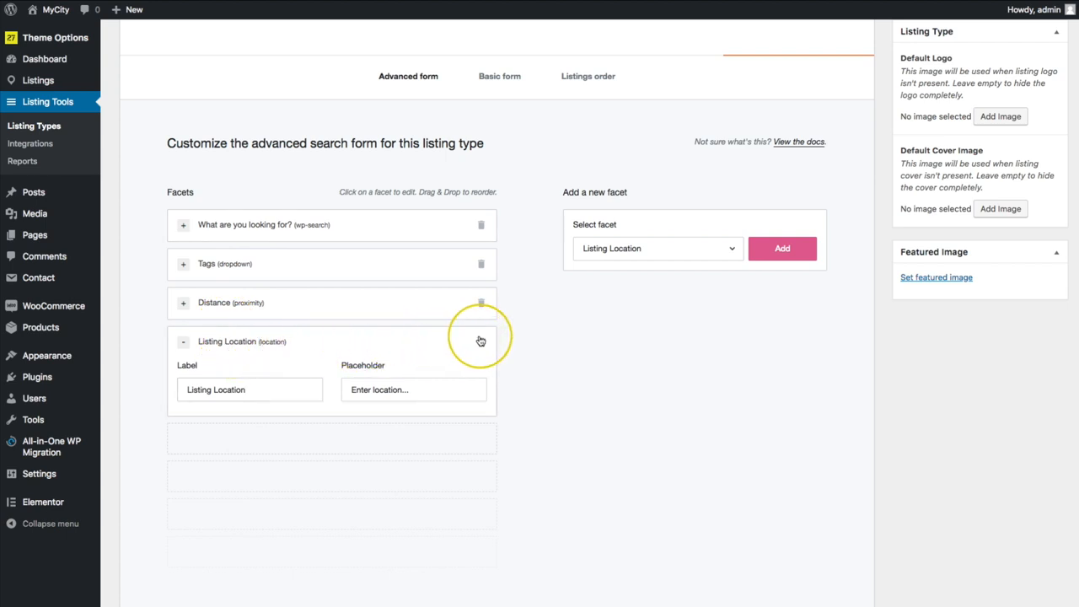
left_click(657, 248)
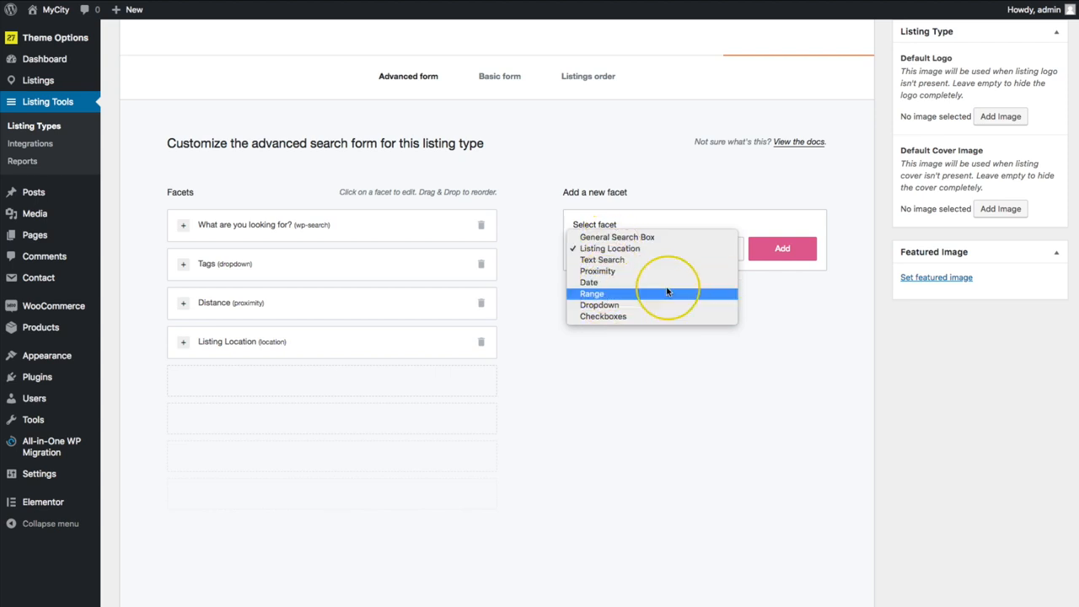
- Try a Range facet, inspect its Use Field options, then remove it
left_click(591, 293)
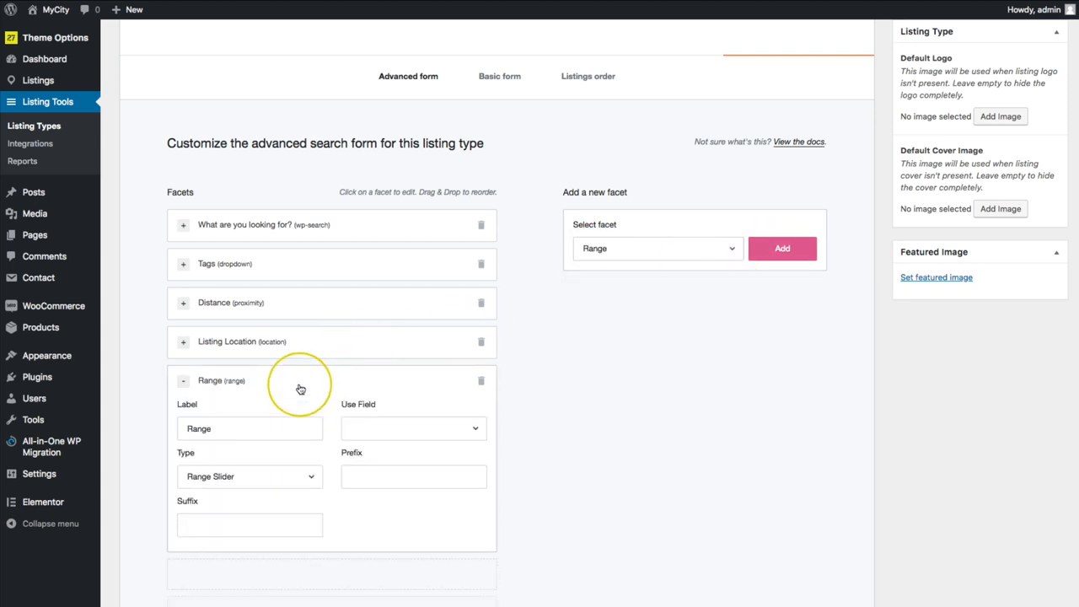
left_click(413, 428)
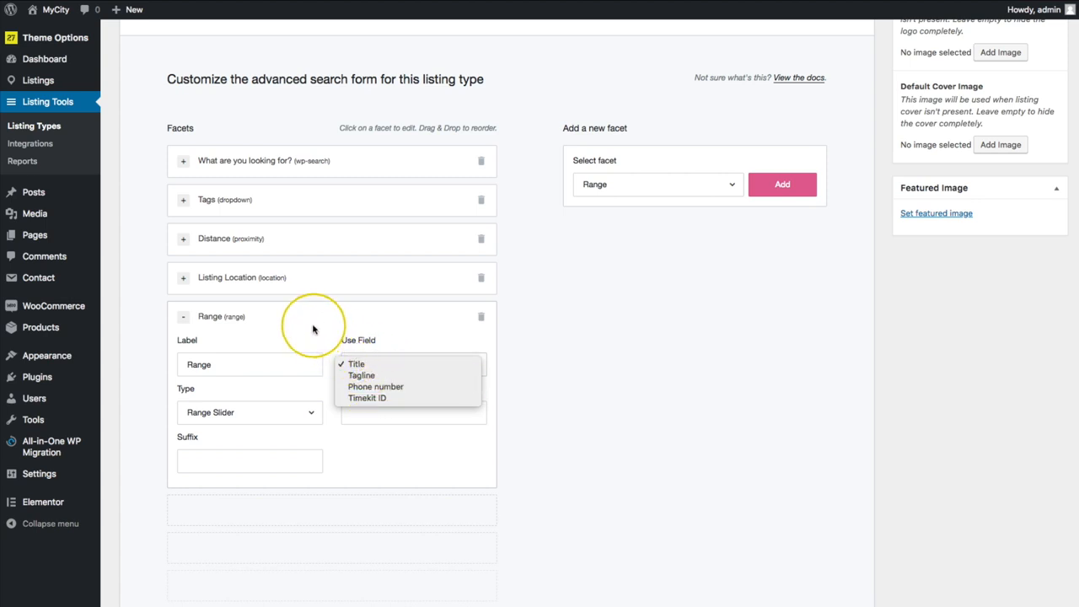
mouse_move(472, 423)
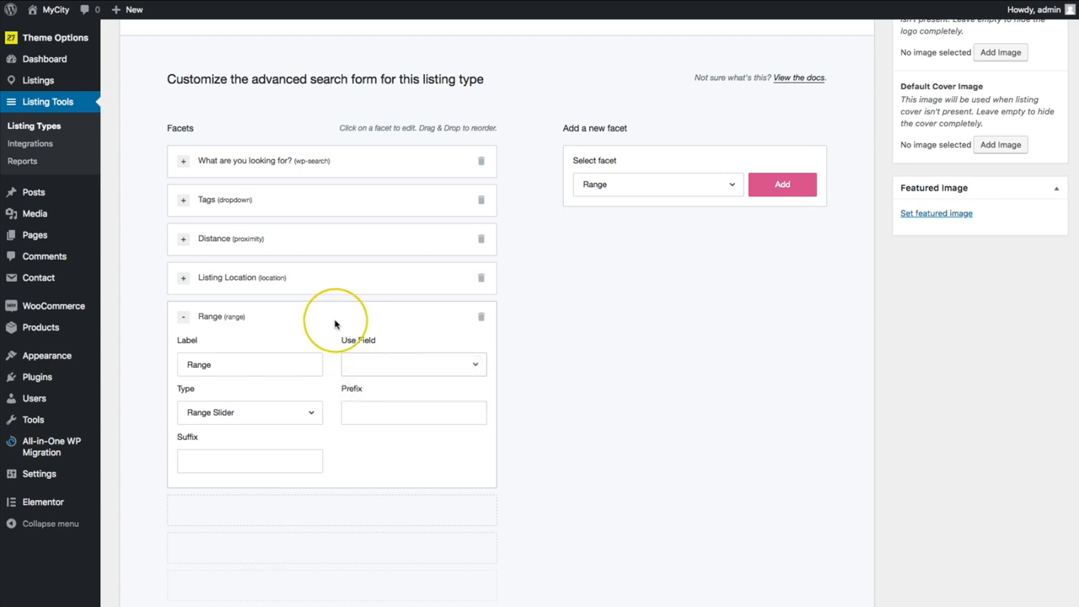
left_click(481, 316)
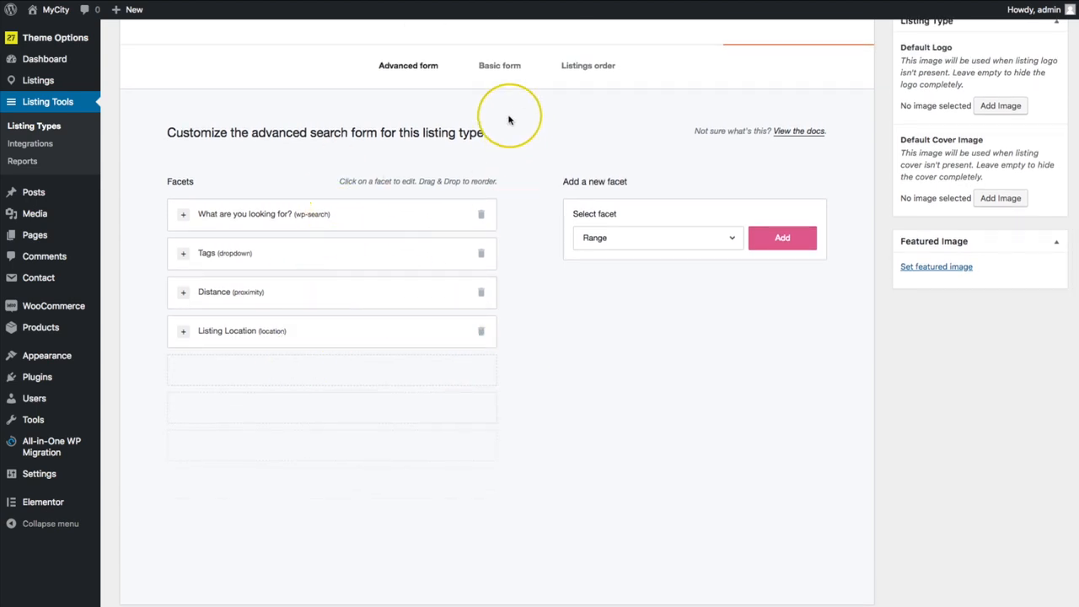
scroll("down", 3)
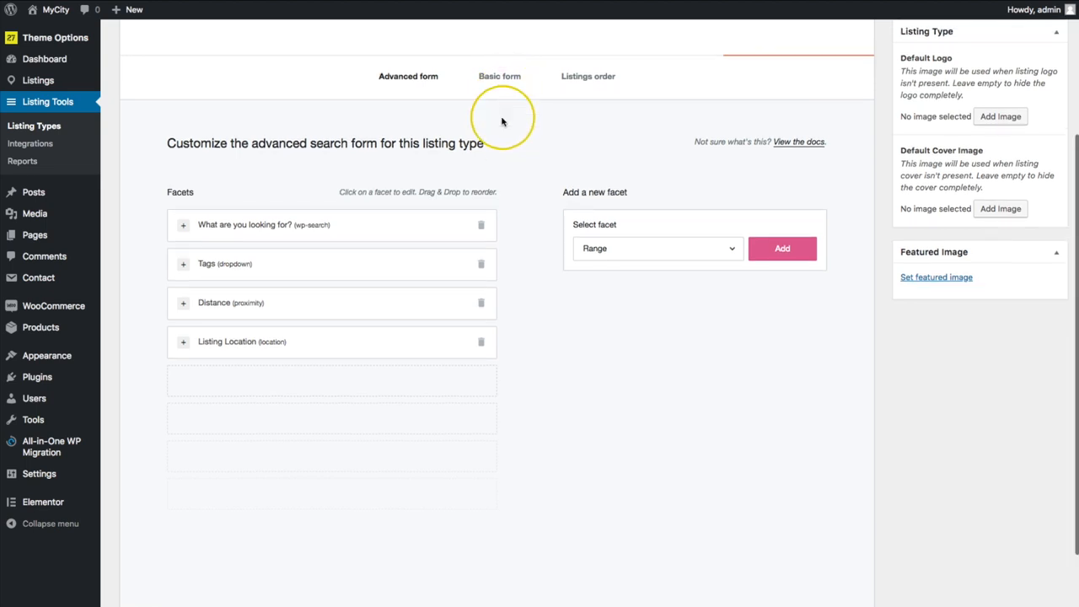
- On the basic form, label the keyword facet 'Search Here' with placeholder 'Search...'
left_click(499, 76)
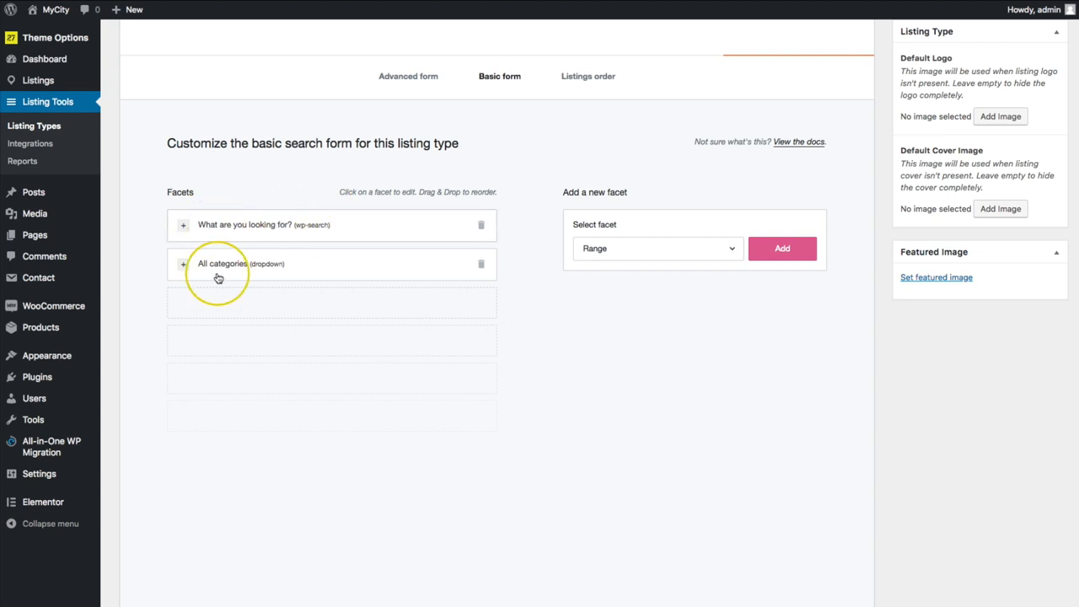
mouse_move(332, 222)
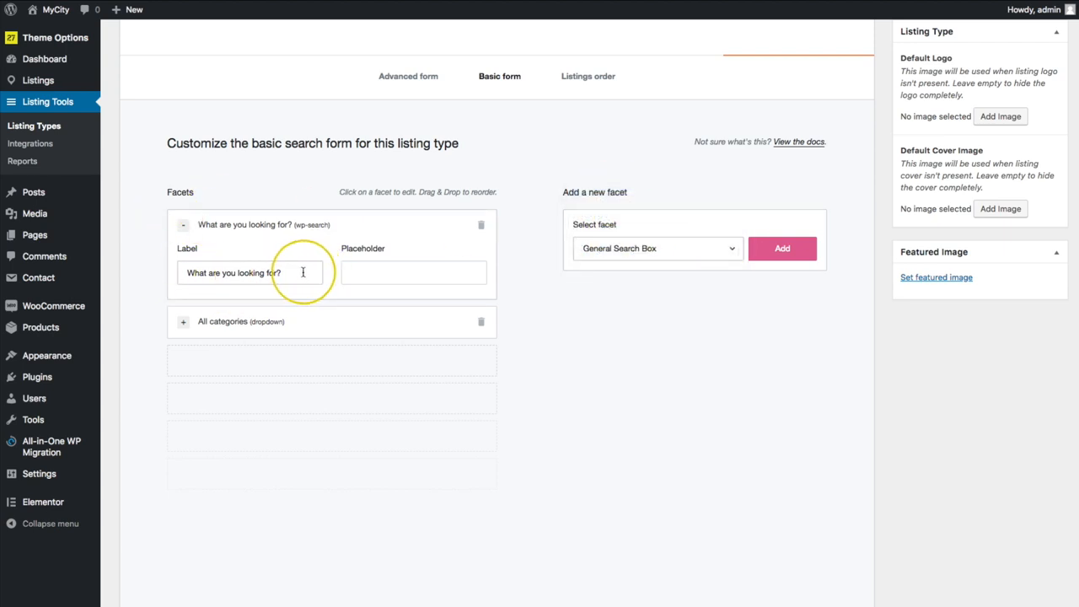
triple_click(231, 272)
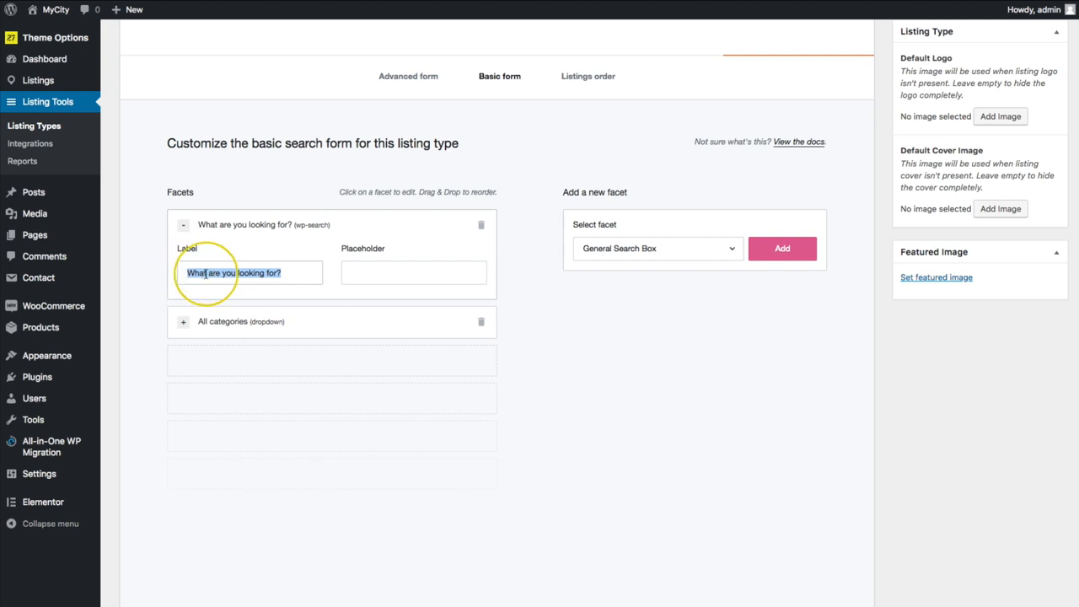
type("Sear")
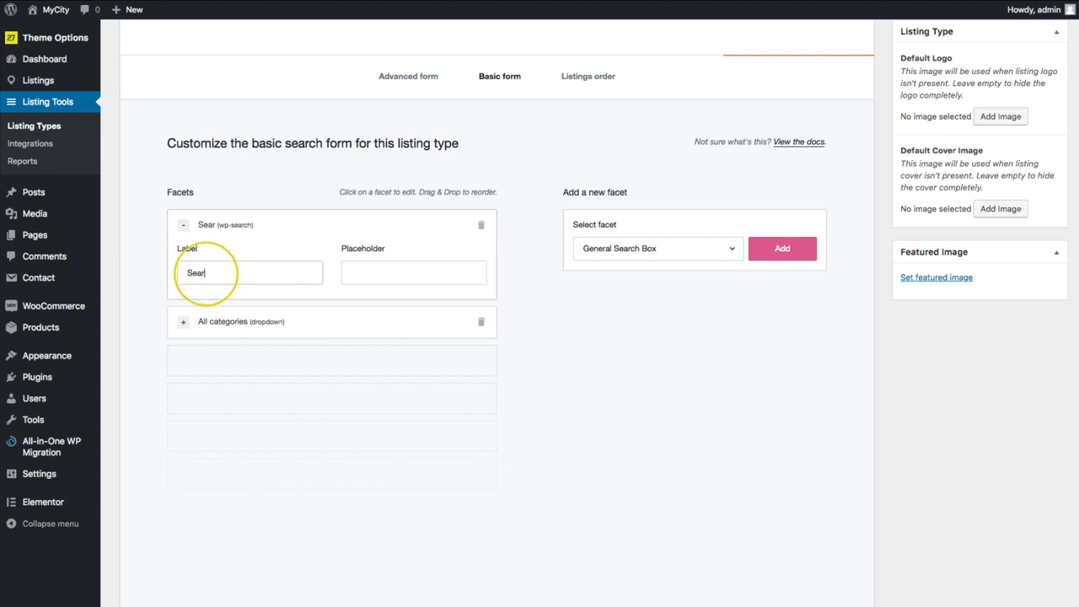
type("ch Here")
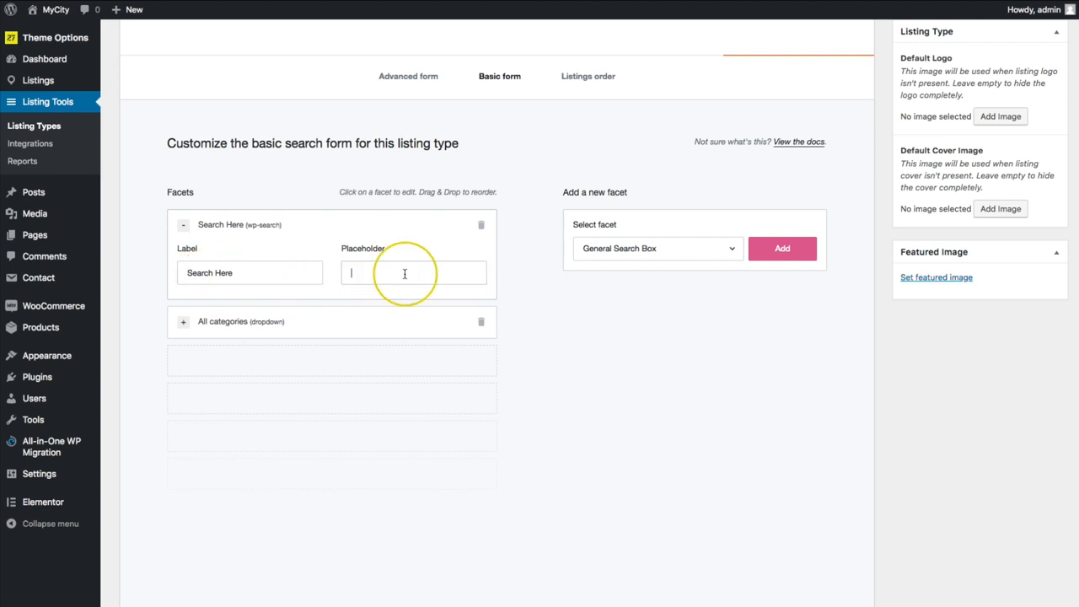
type("Search...")
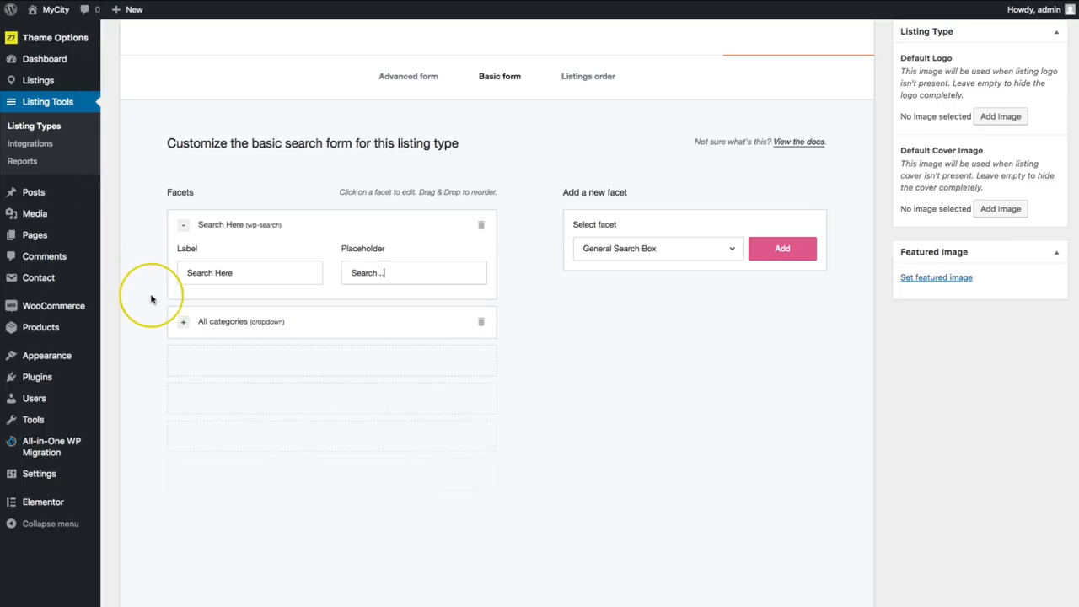
- Update the Place listing type and return to the basic search form
left_click(242, 321)
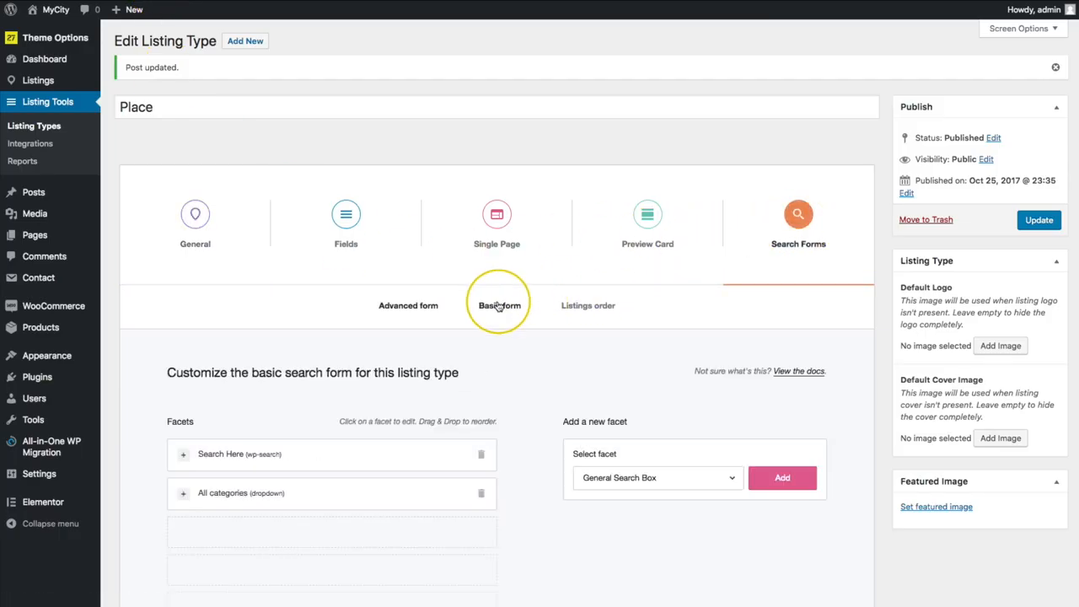
left_click(239, 454)
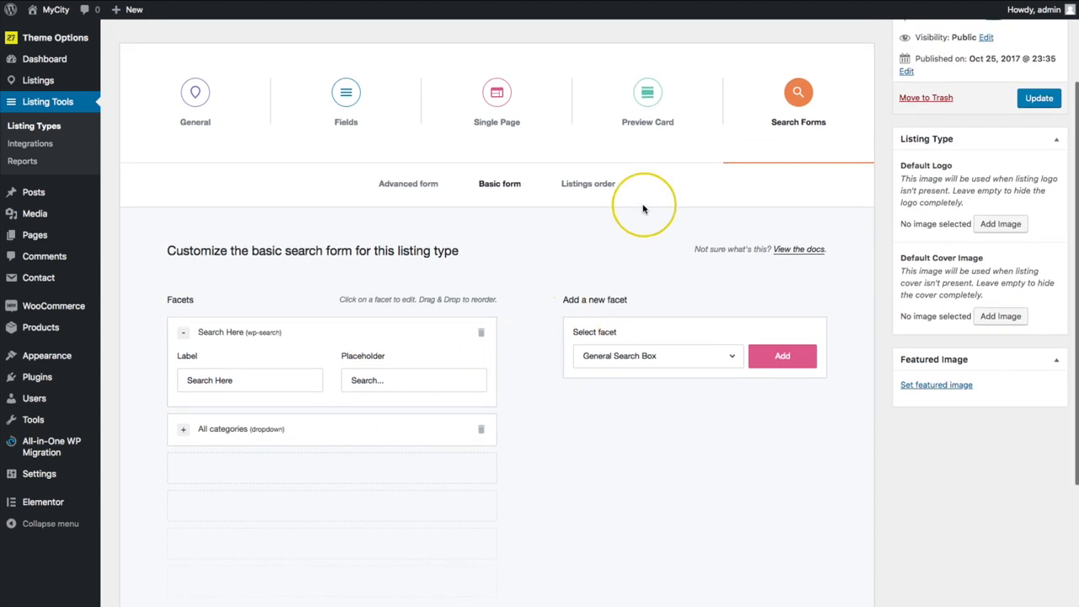
- Review the existing Latest, Top rated and Random listings order options
left_click(588, 183)
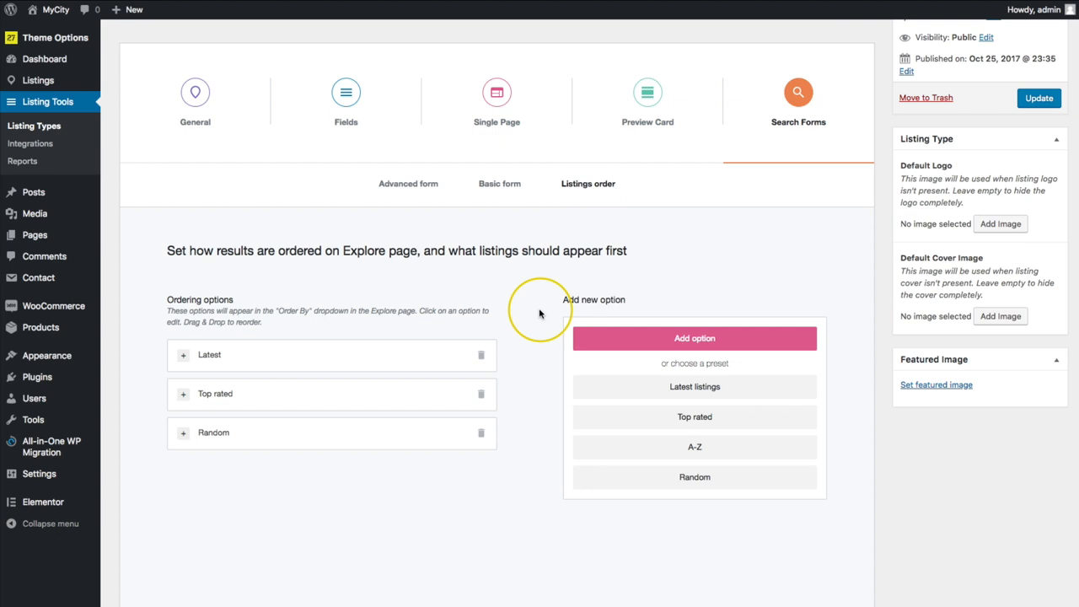
scroll("down", 3)
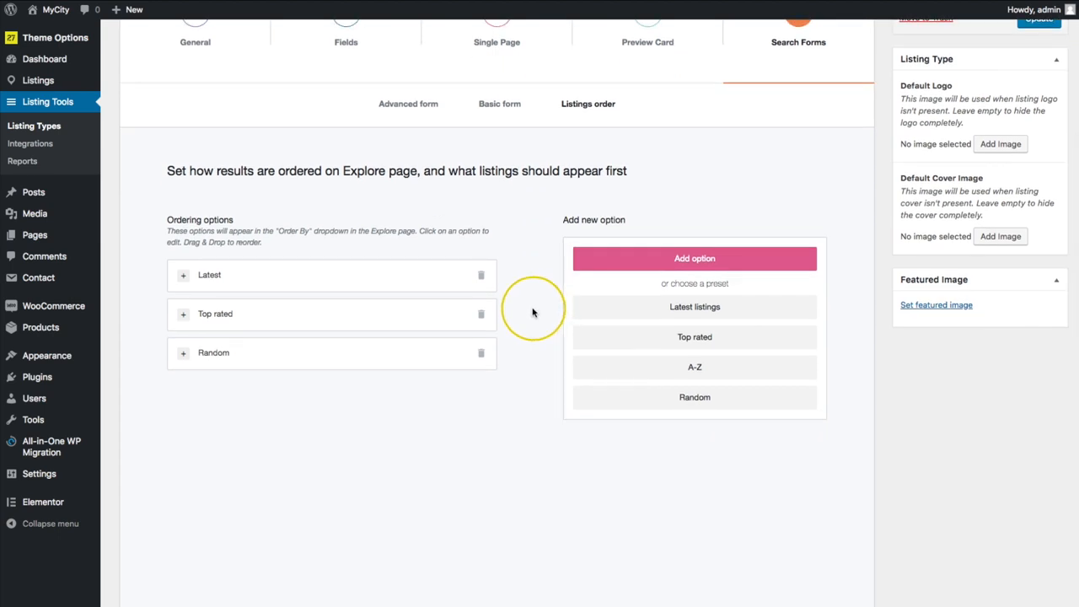
mouse_move(529, 313)
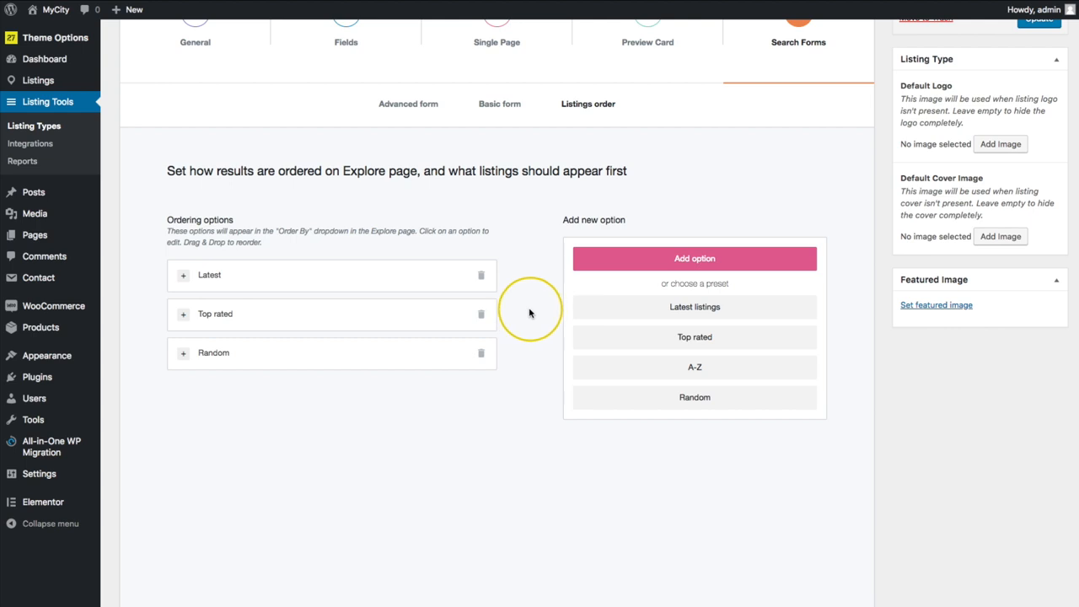
mouse_move(519, 312)
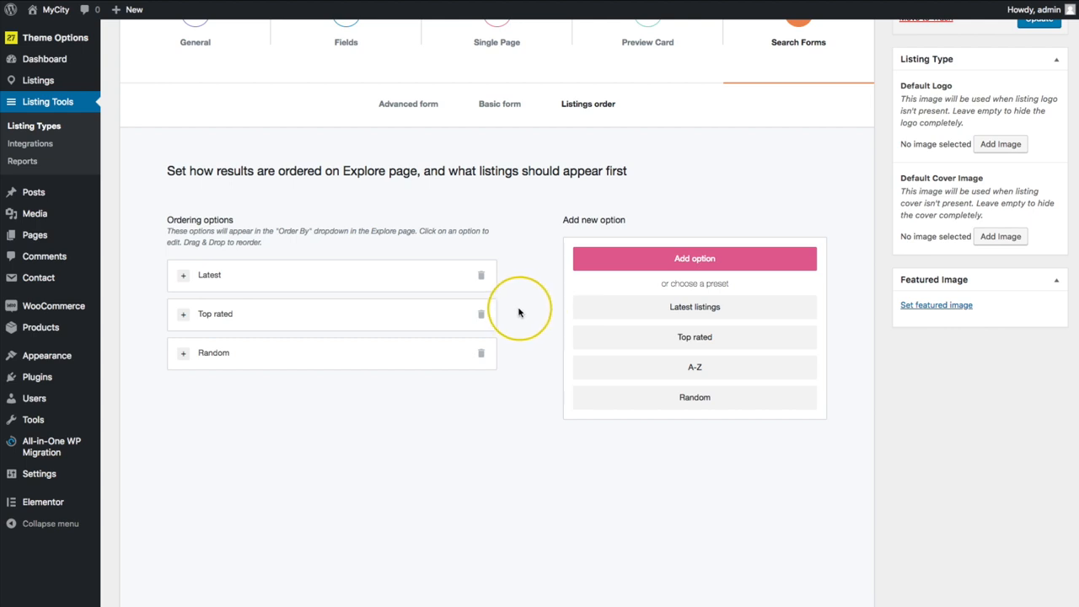
mouse_move(531, 314)
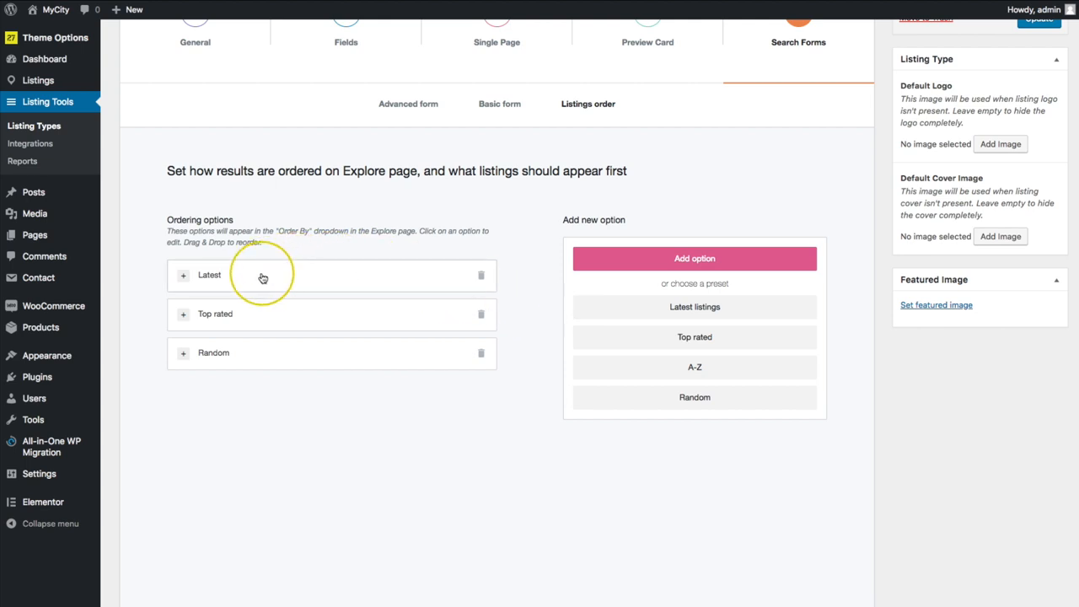
left_click(253, 275)
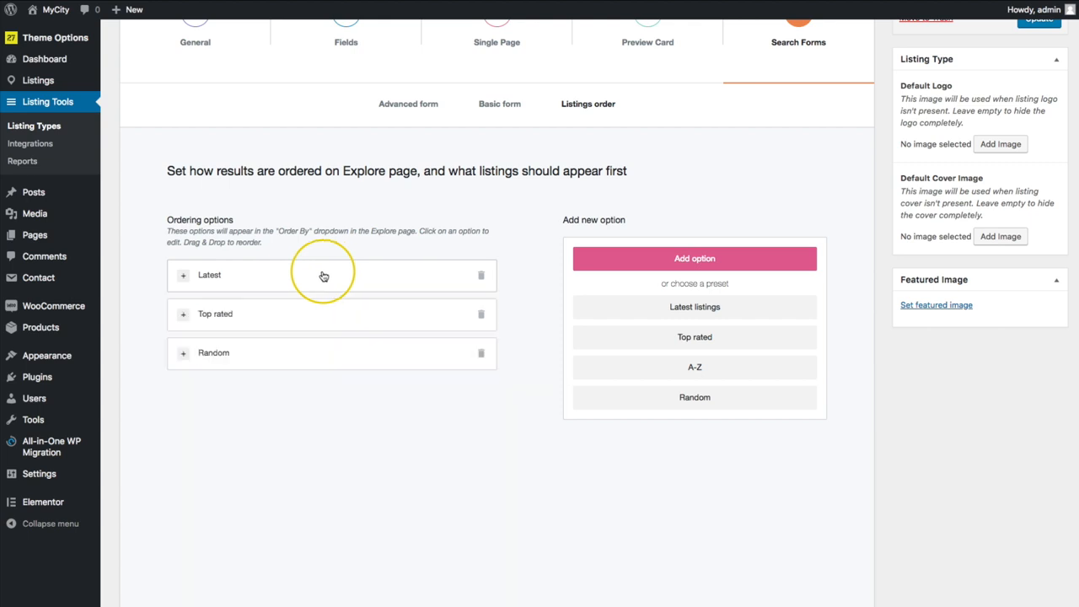
mouse_move(258, 315)
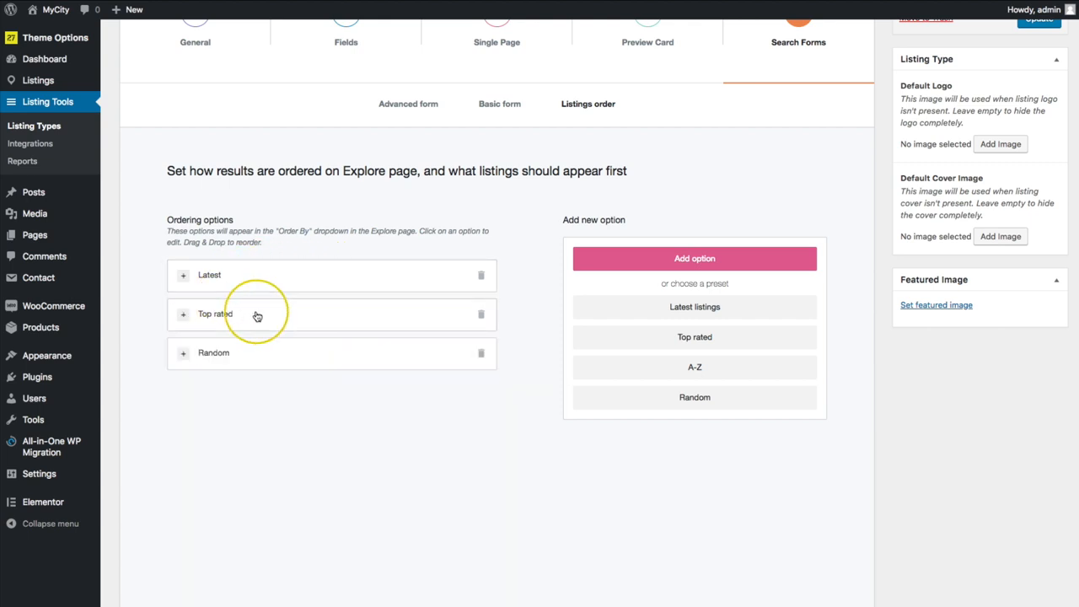
left_click(214, 313)
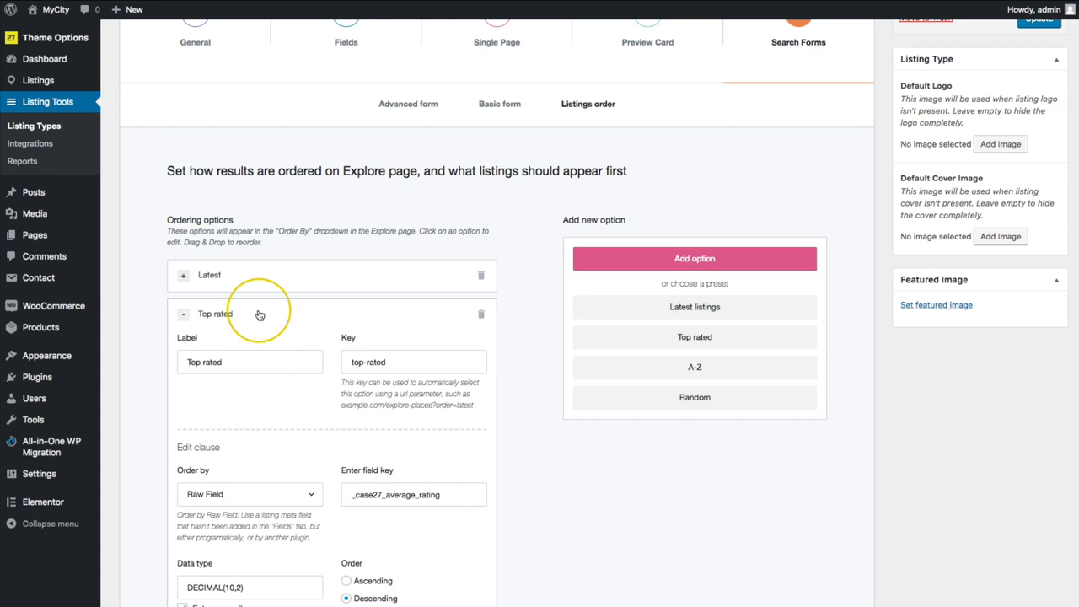
left_click(184, 314)
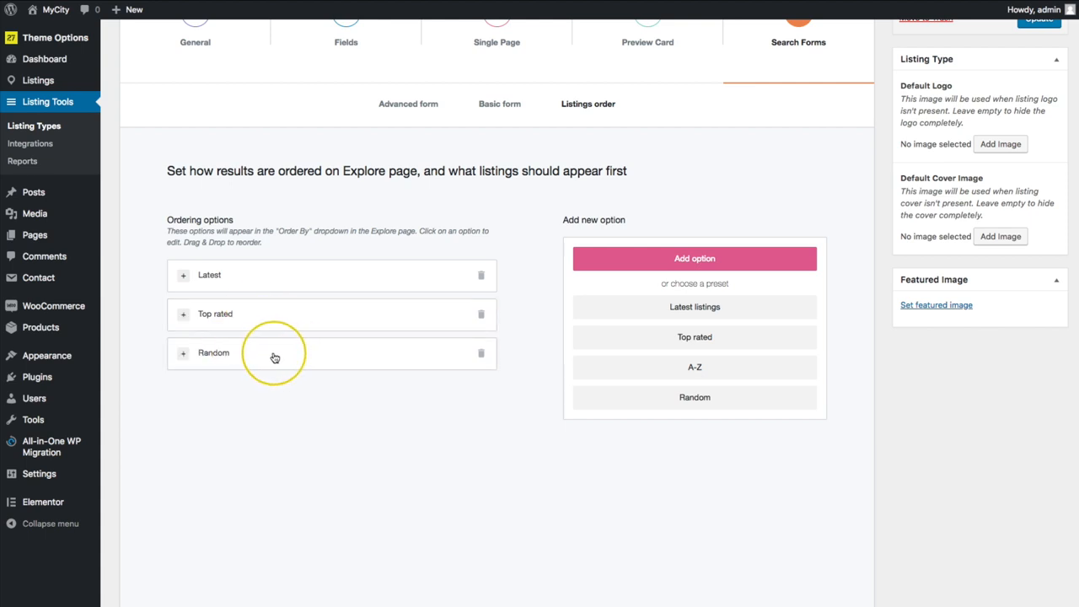
mouse_move(653, 292)
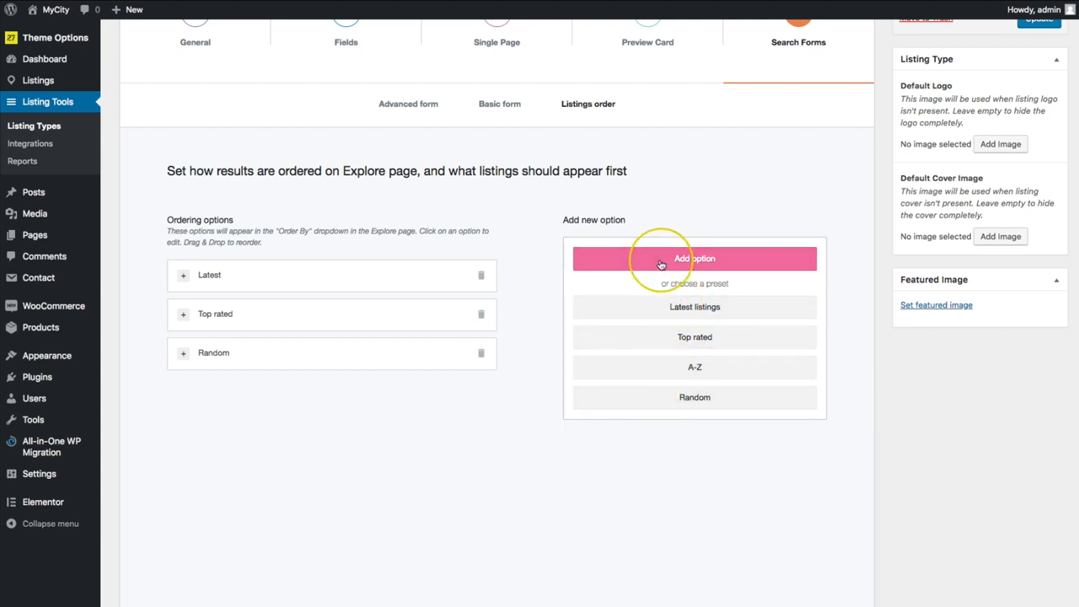
- Add a fourth ordering option ordered by the Title custom field, descending
left_click(695, 259)
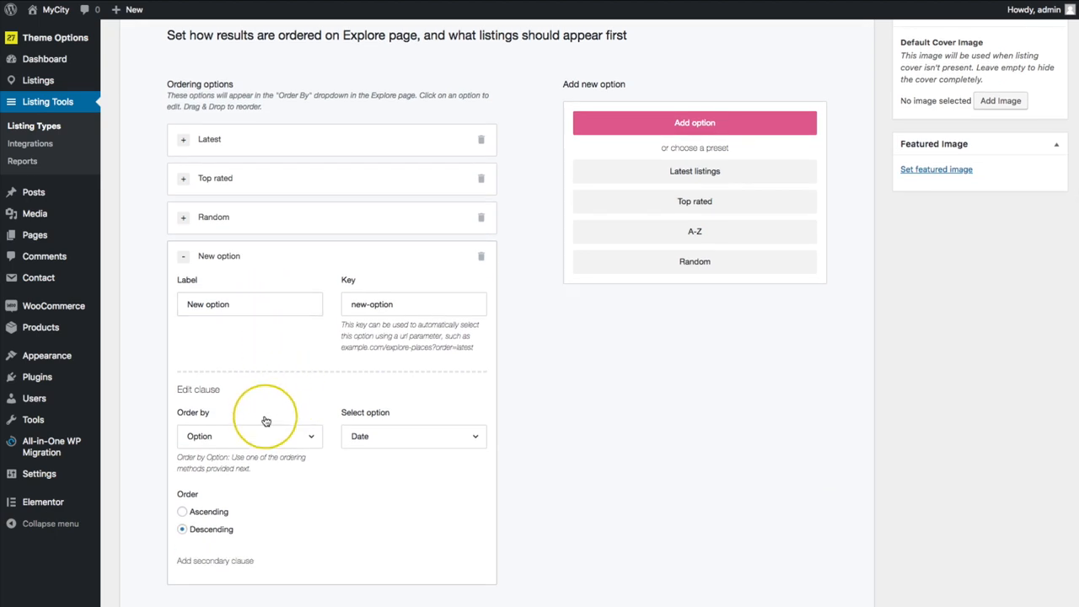
left_click(249, 436)
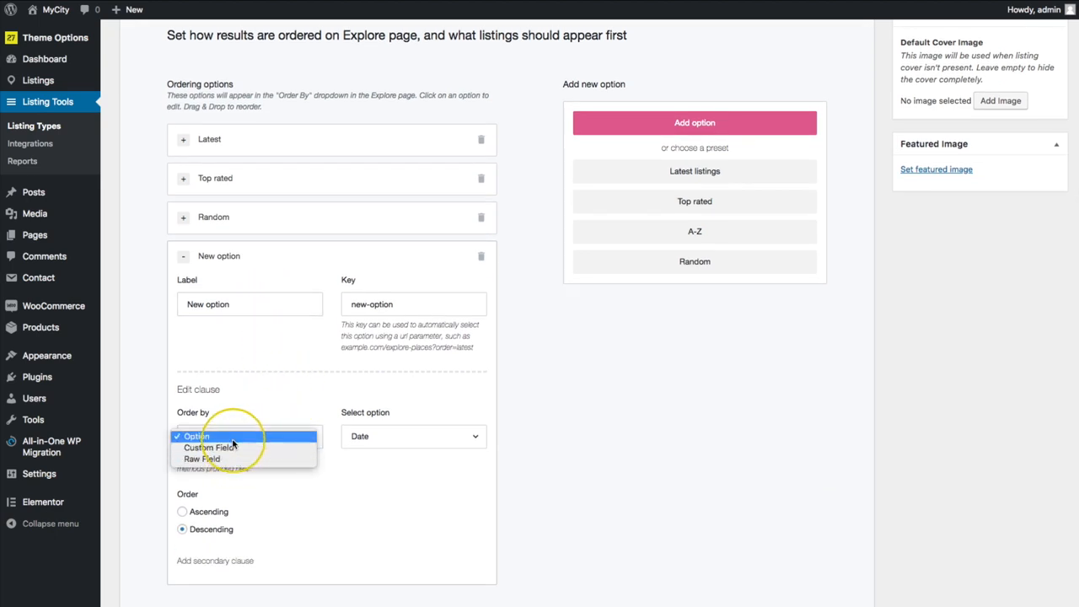
mouse_move(236, 447)
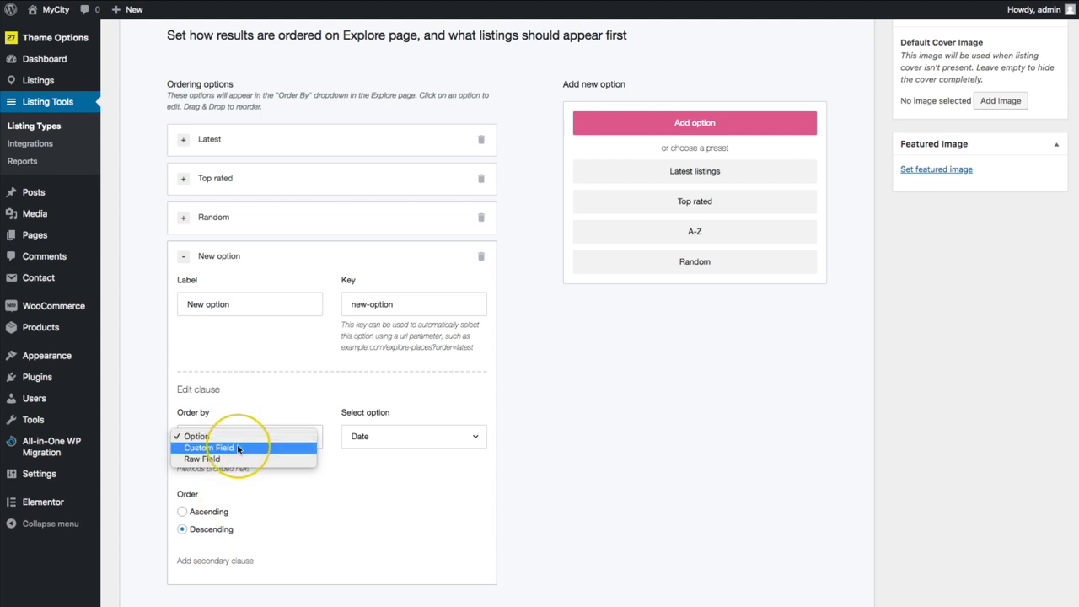
left_click(199, 436)
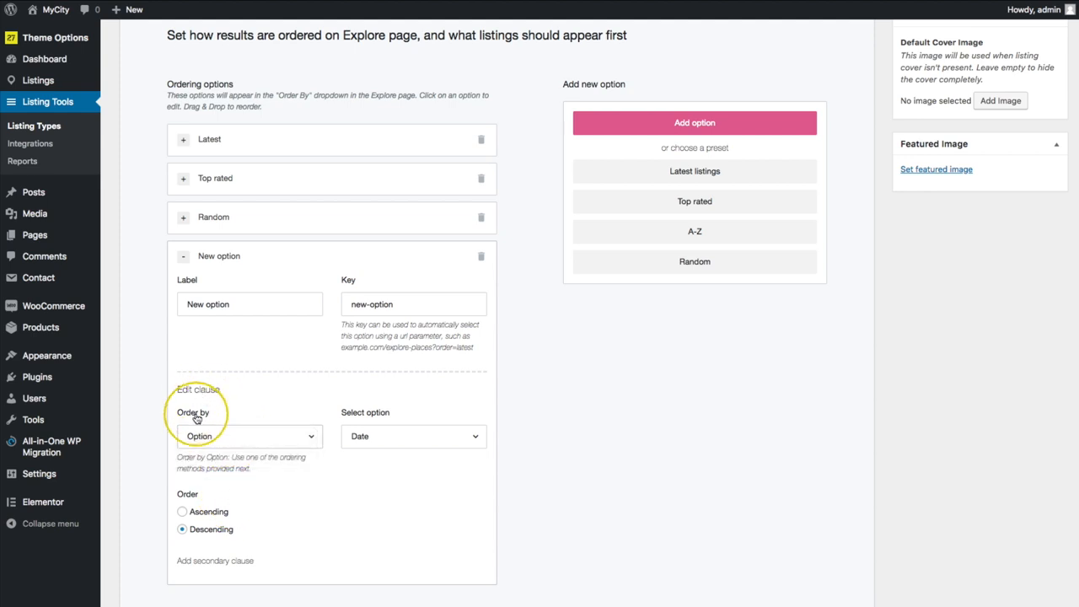
mouse_move(250, 436)
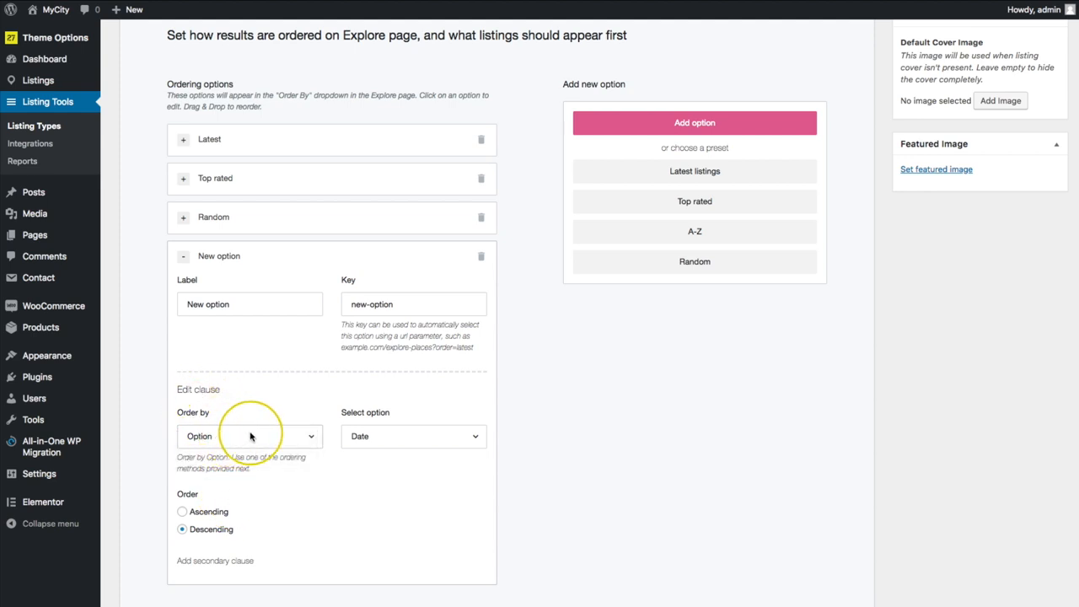
left_click(250, 435)
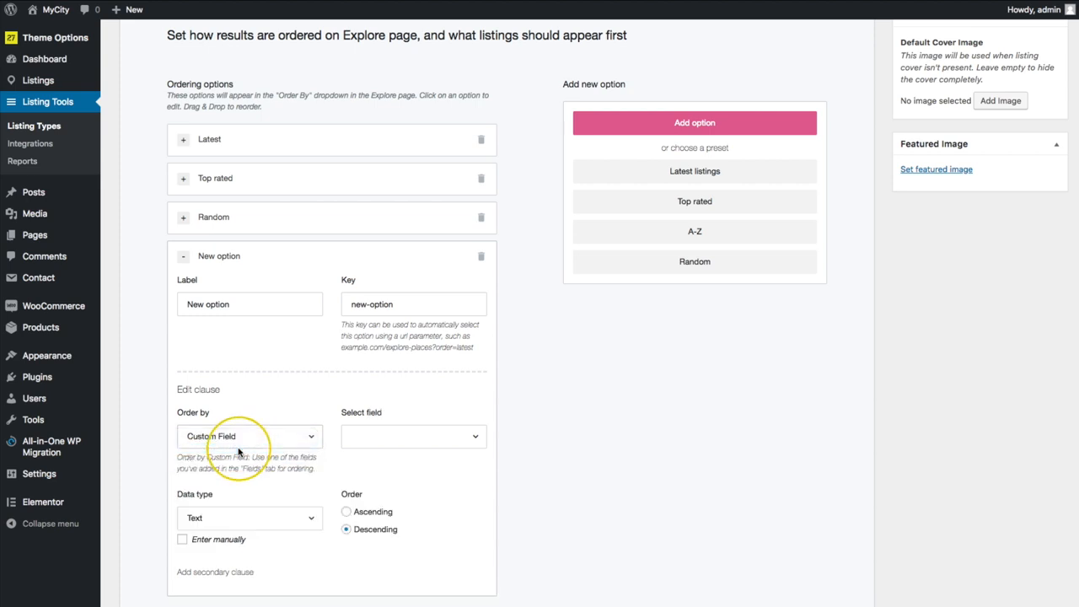
left_click(413, 436)
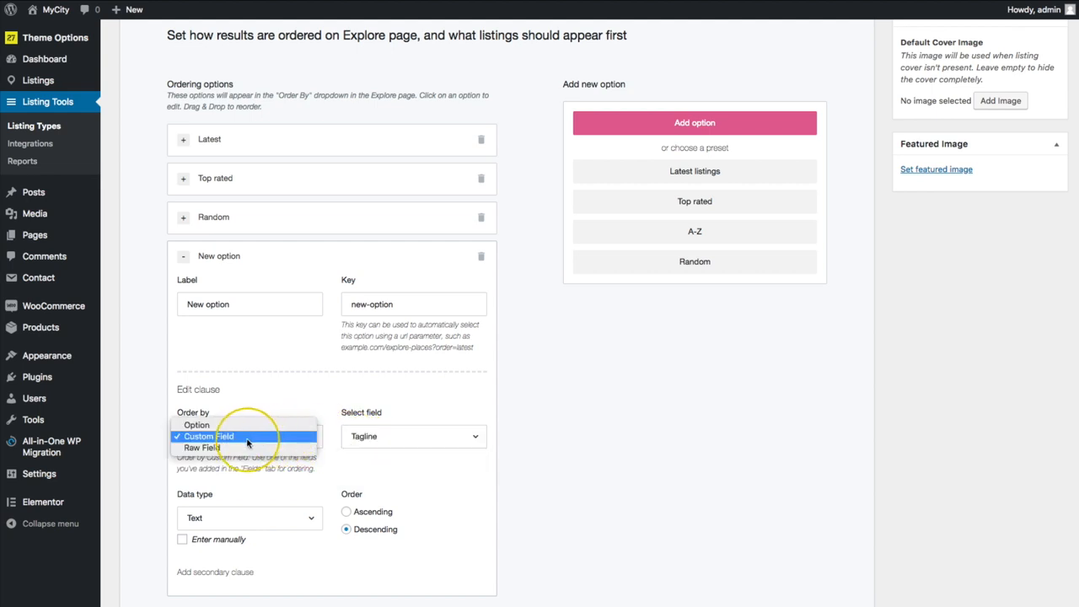
left_click(202, 447)
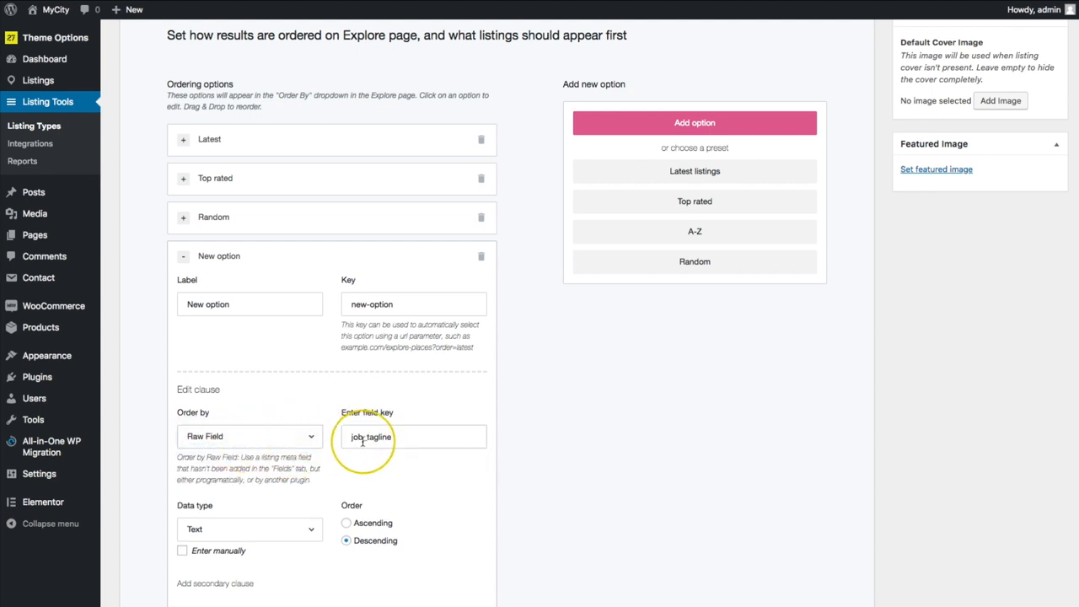
left_click(249, 436)
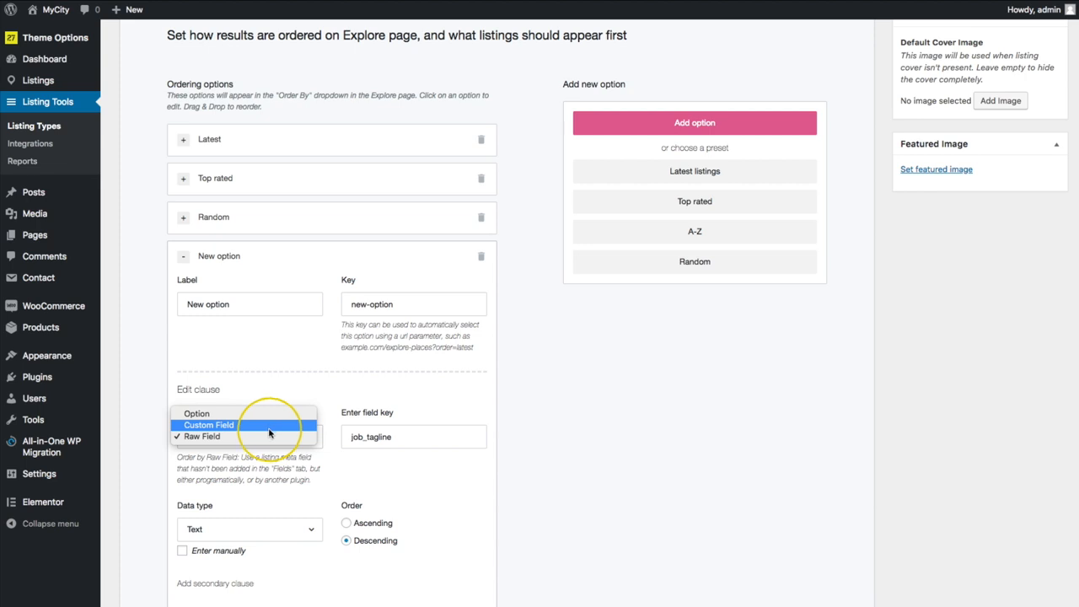
left_click(209, 425)
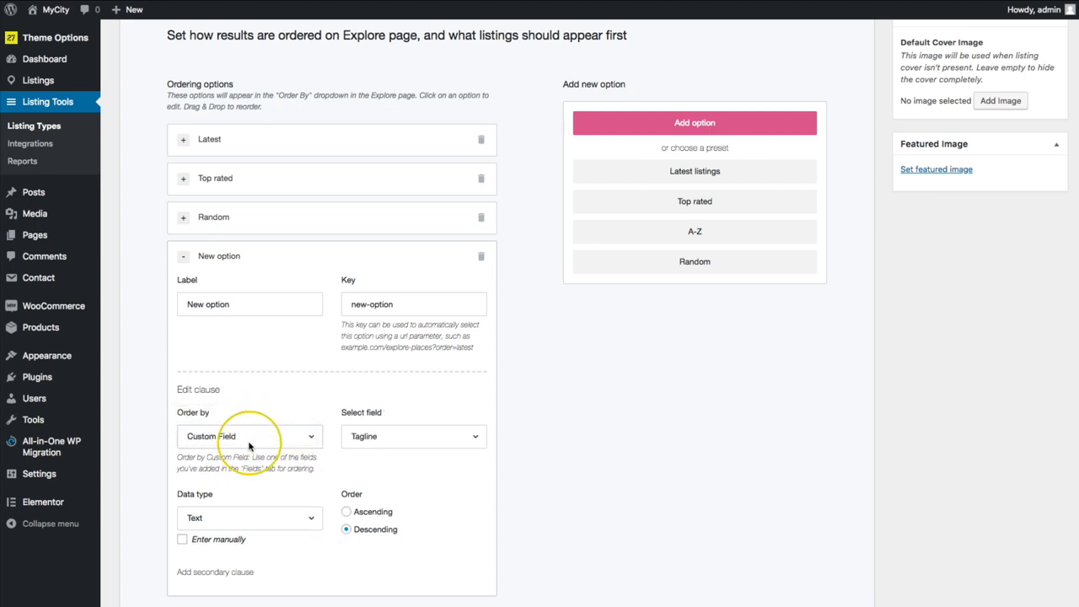
left_click(413, 436)
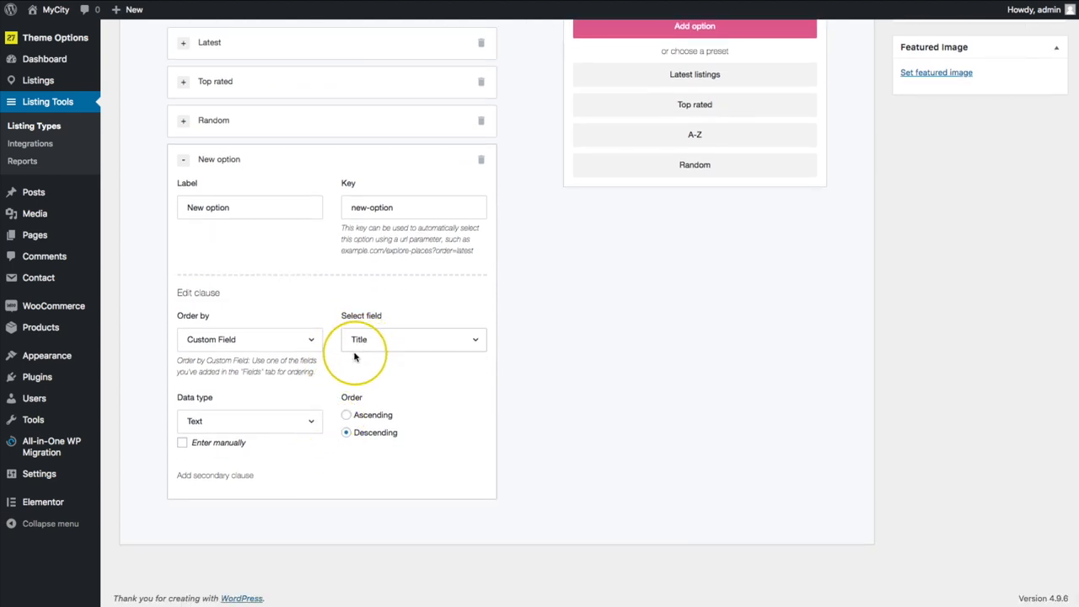
mouse_move(342, 364)
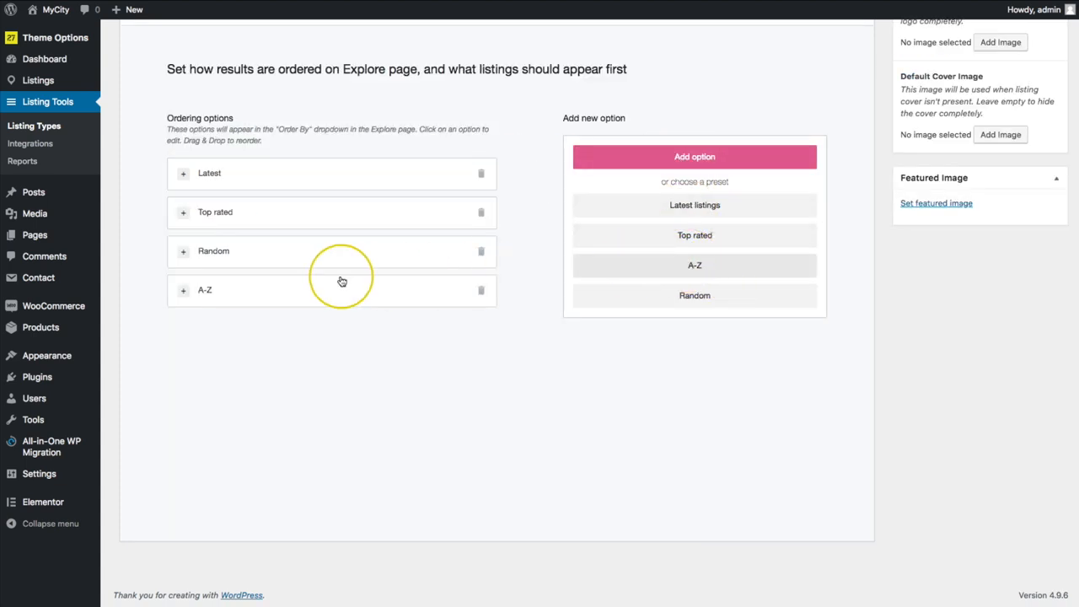
- Move A-Z above Latest and delete the Random and Top rated ordering options
left_click_drag(341, 289, 283, 161)
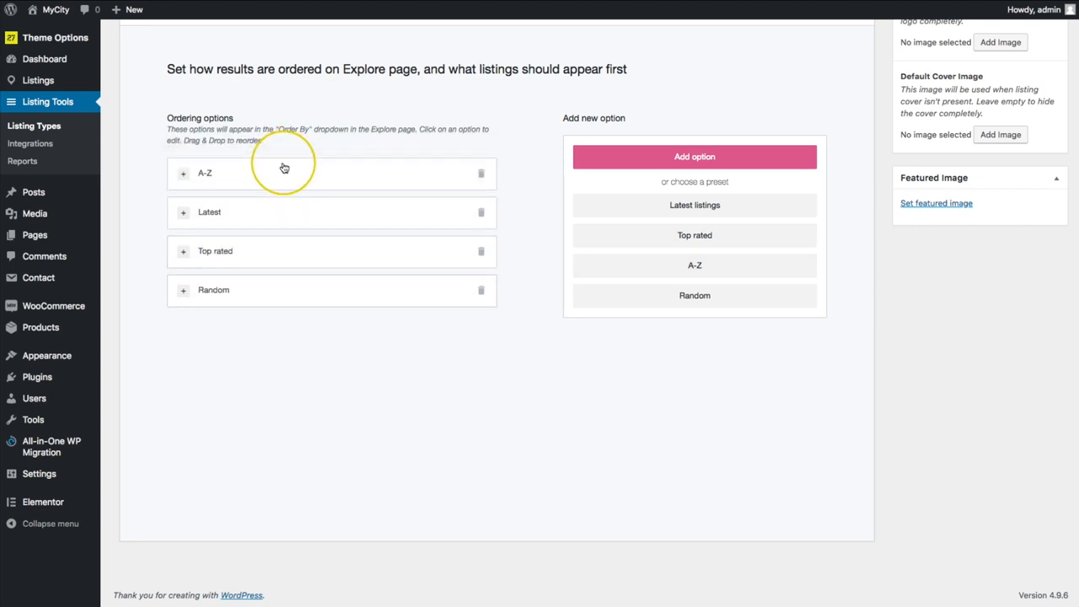
left_click(204, 173)
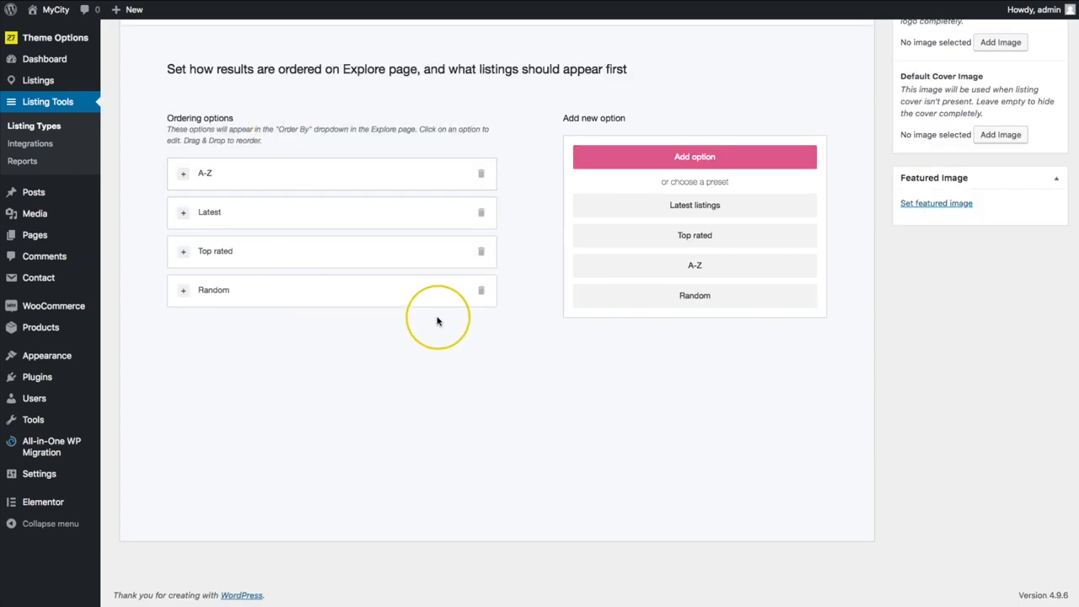
left_click(482, 291)
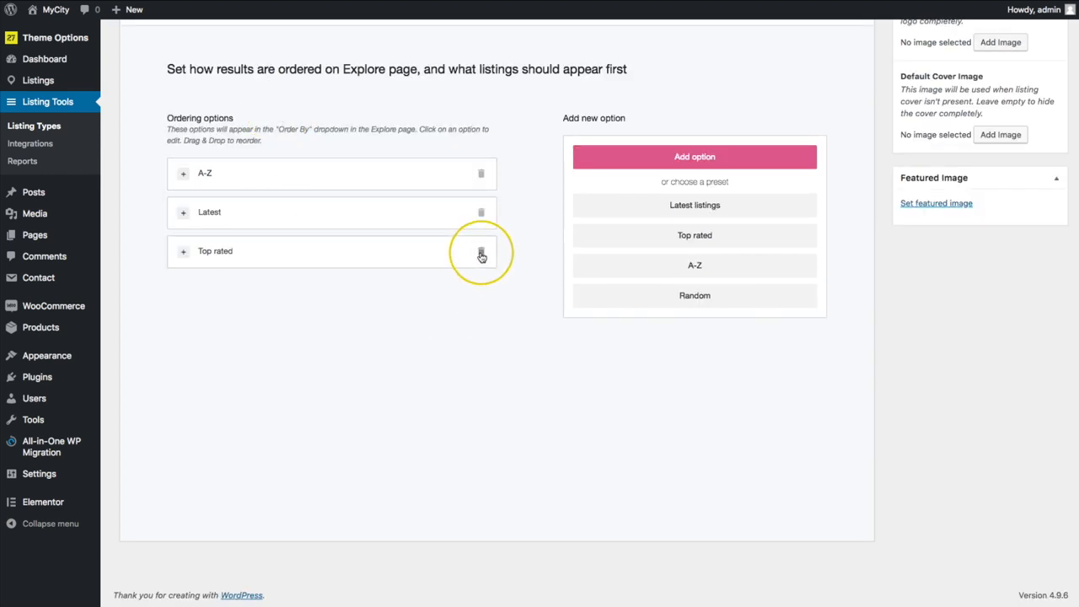
left_click(480, 255)
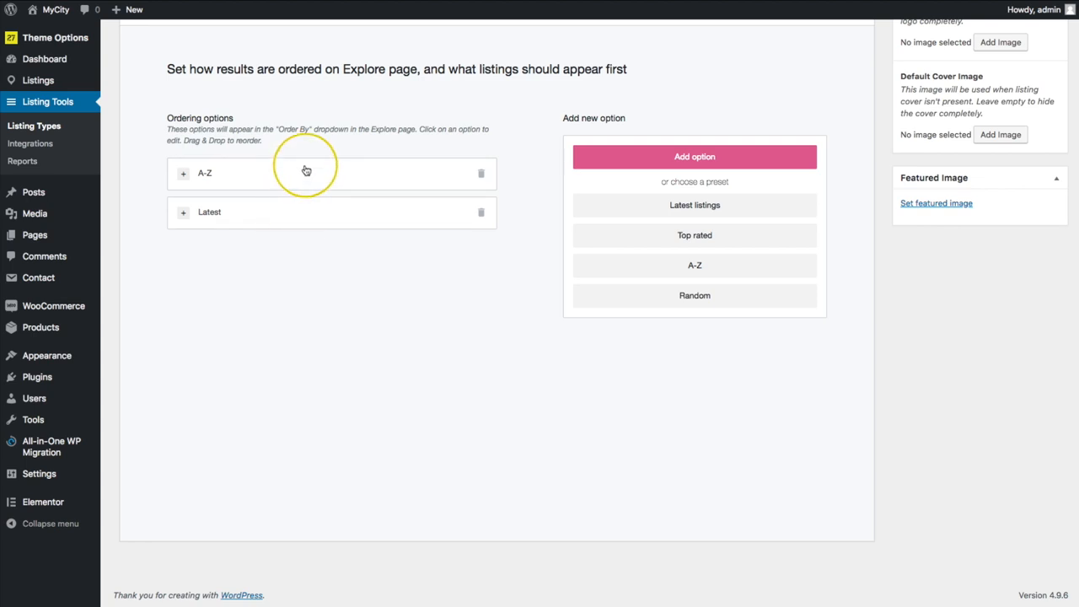
mouse_move(333, 214)
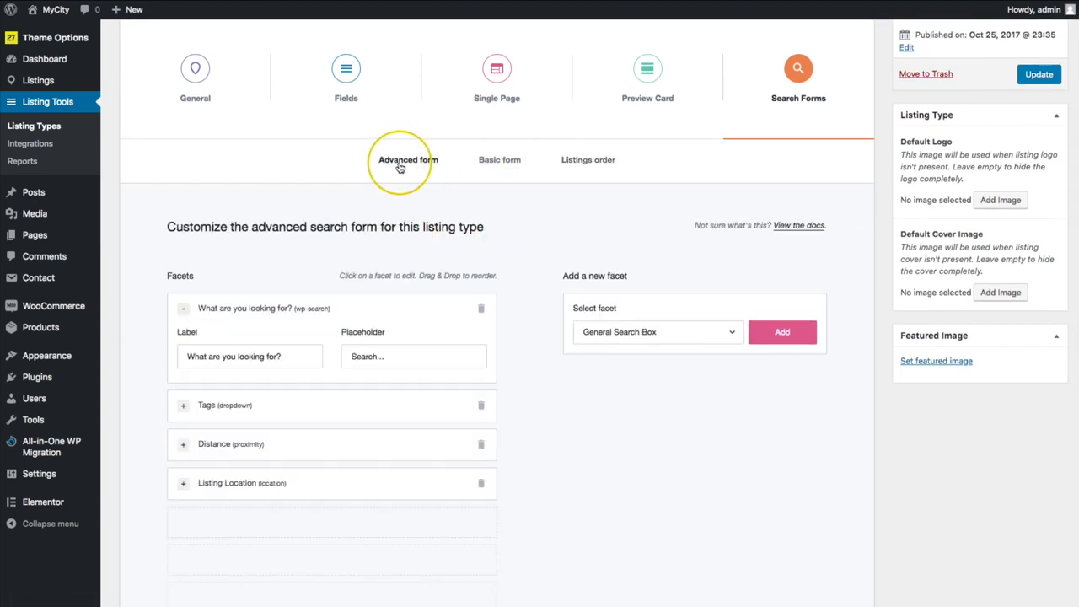
left_click(499, 159)
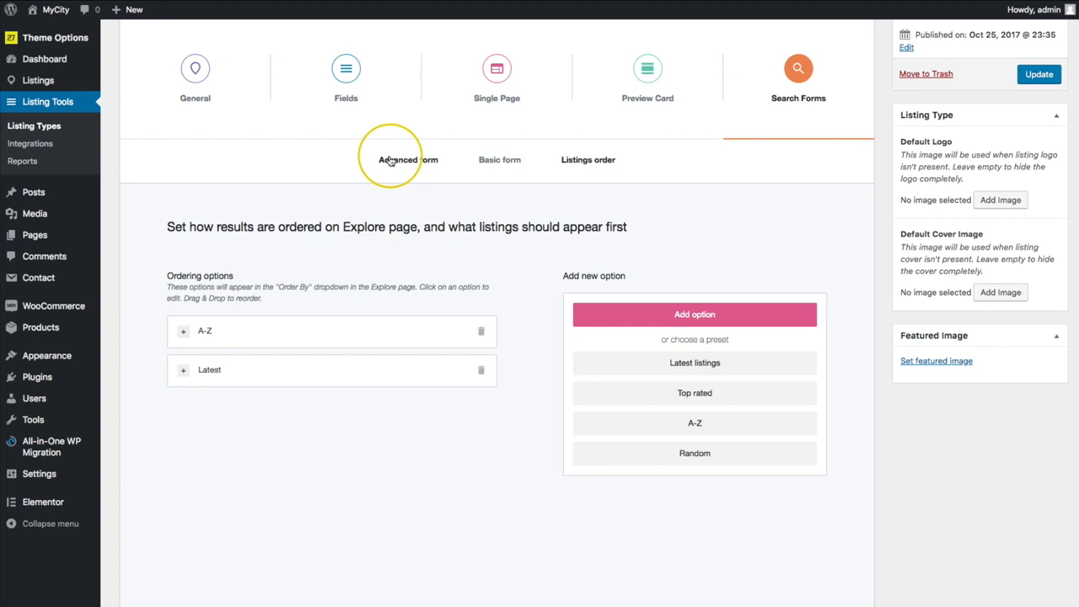
left_click(407, 159)
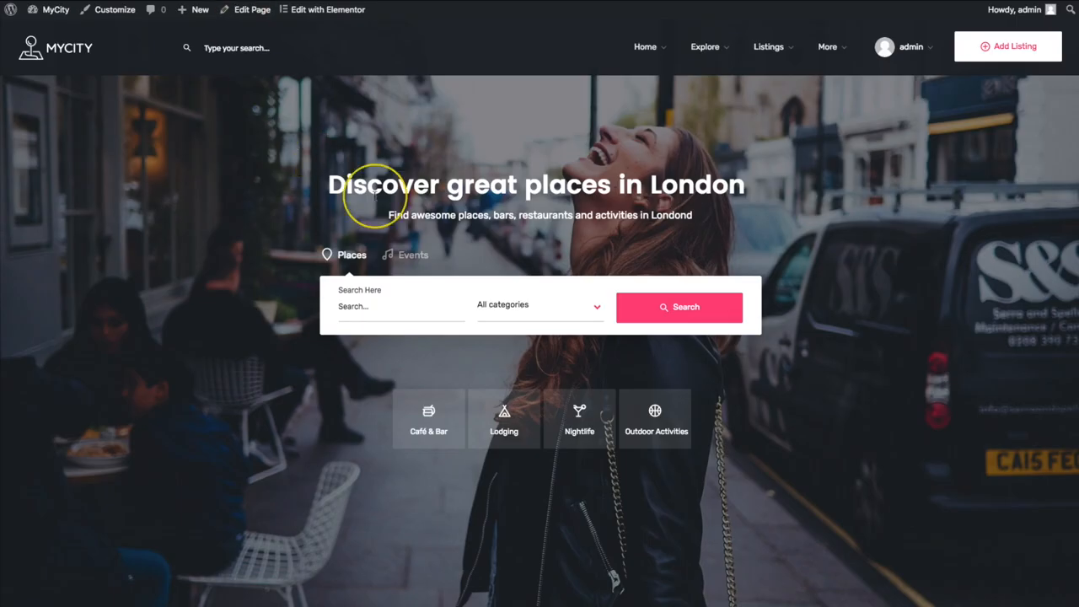
mouse_move(625, 283)
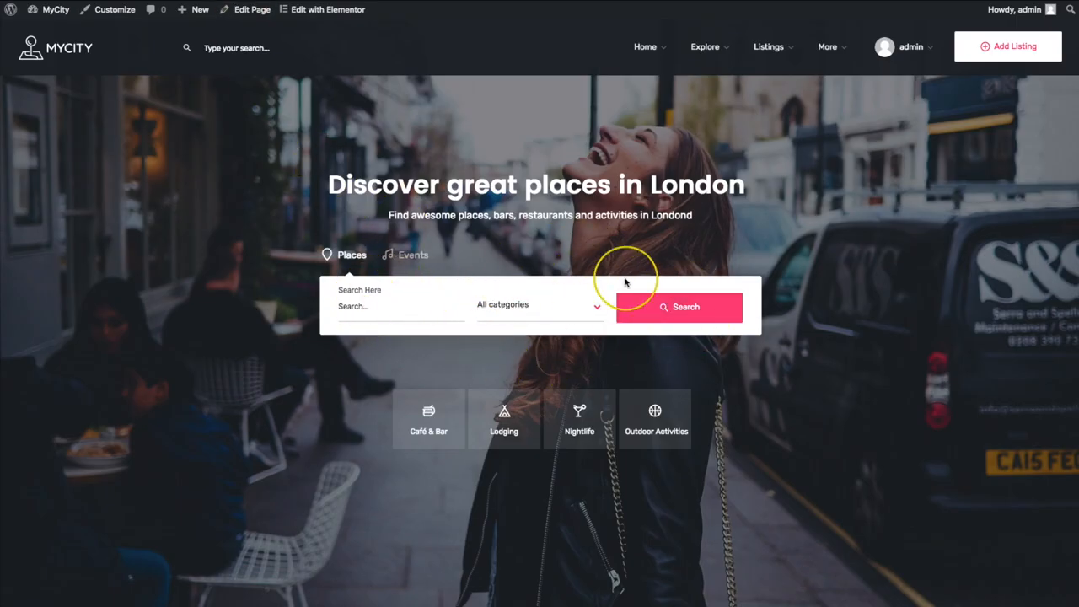
mouse_move(580, 271)
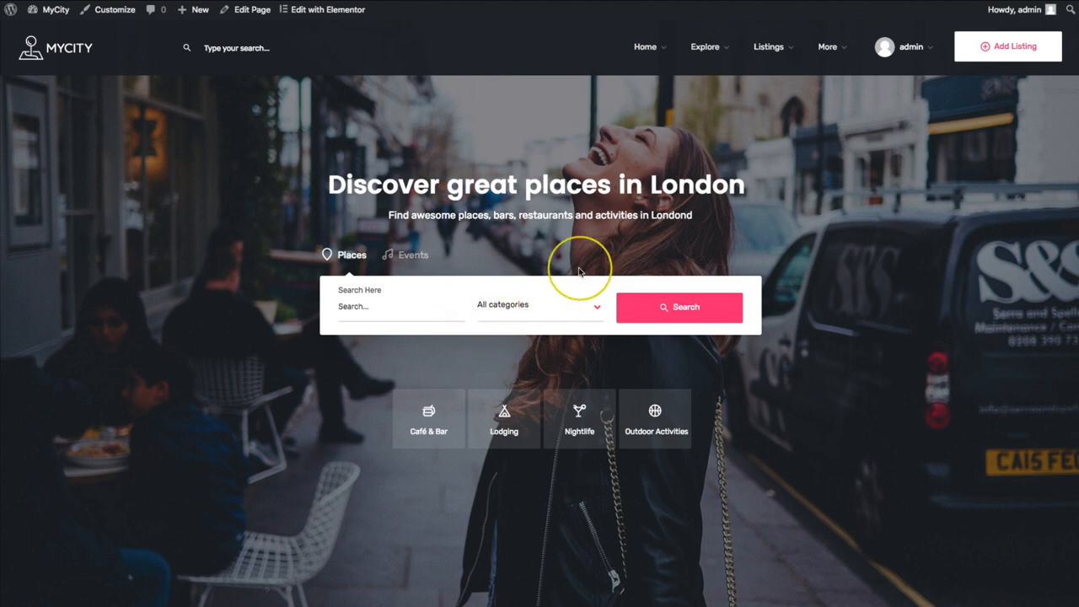
mouse_move(567, 336)
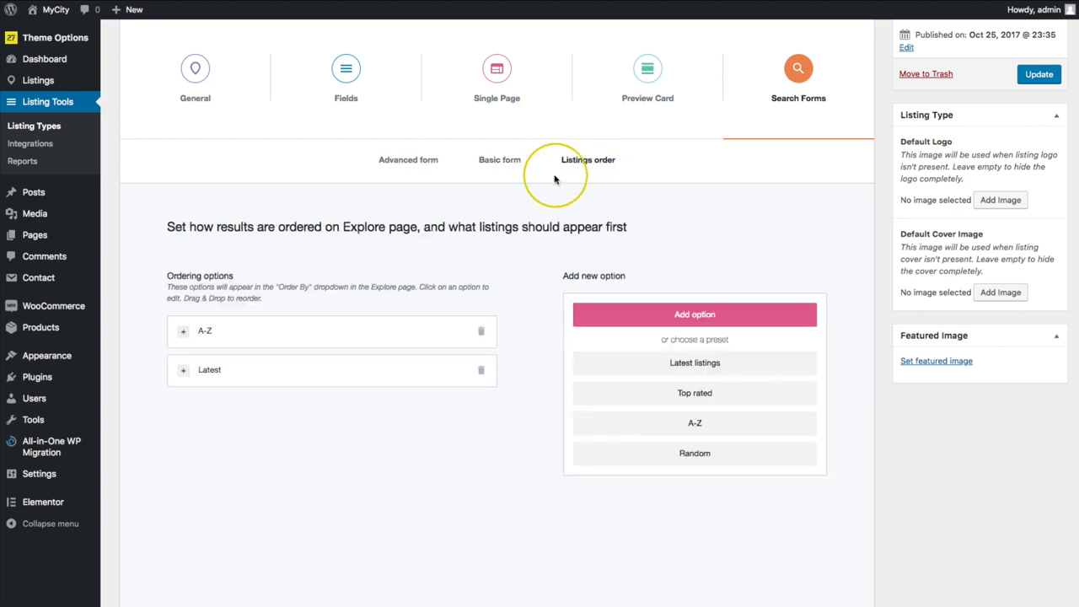
mouse_move(35, 234)
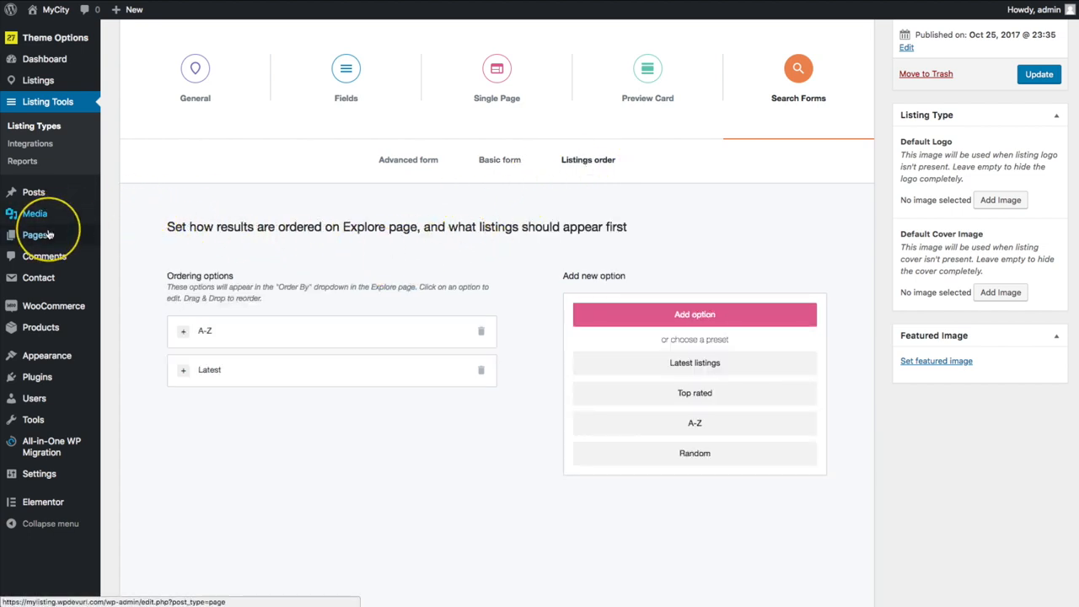
- From the Pages list, open the Explore page with Edit with Elementor
left_click(37, 235)
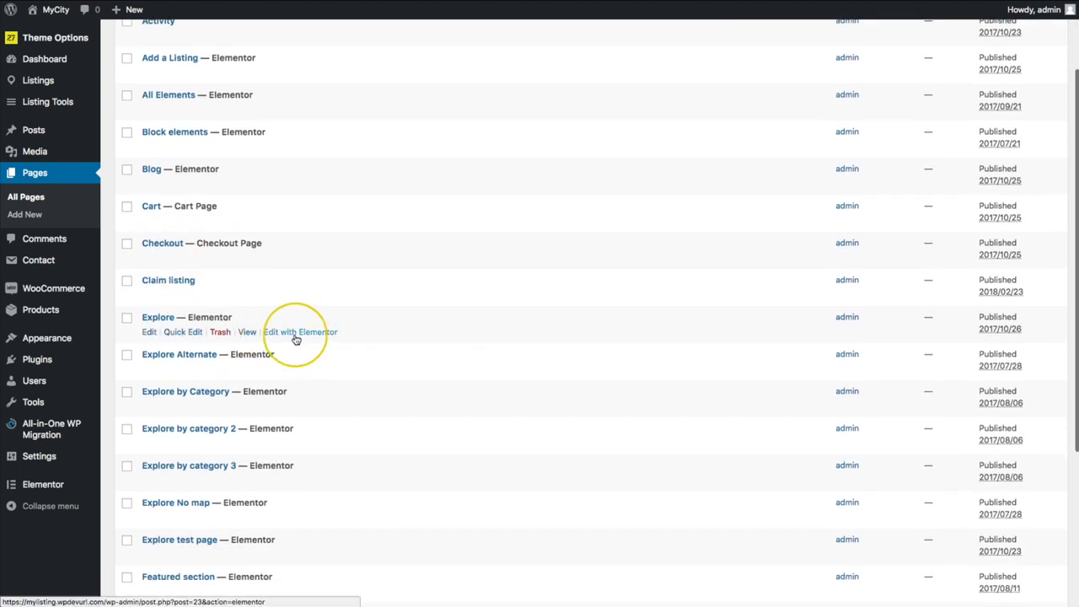
left_click(300, 332)
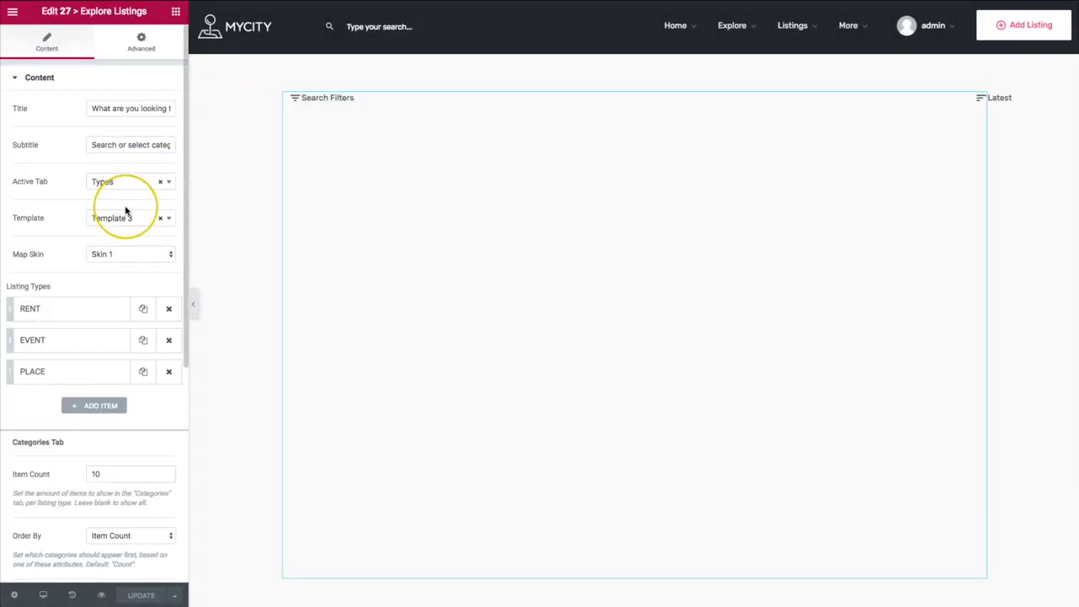
- Give the Explore section No Gap between columns and 0 margins
left_click(127, 217)
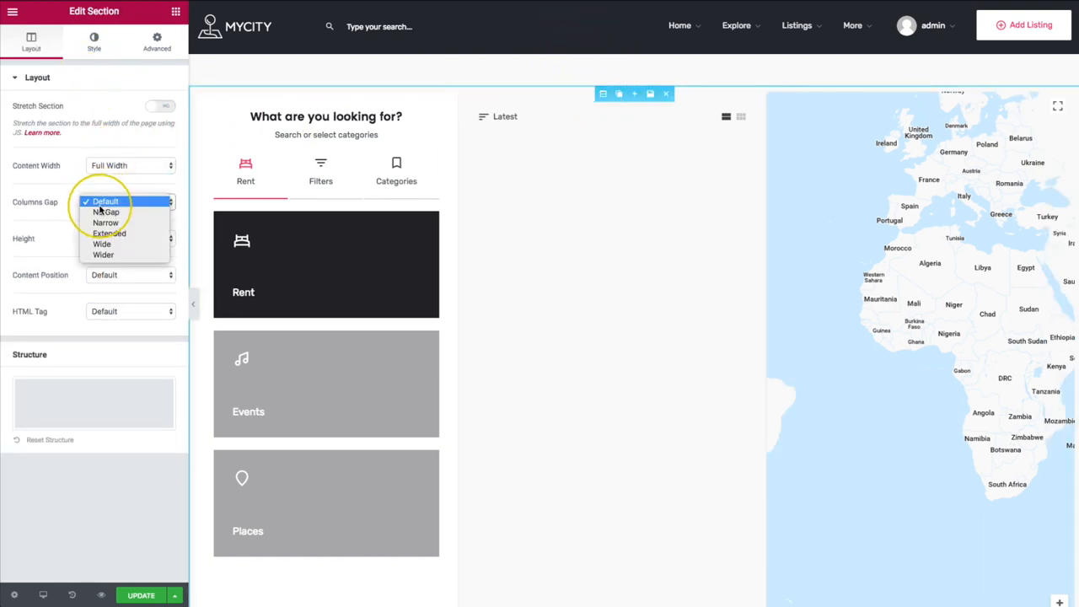
left_click(106, 212)
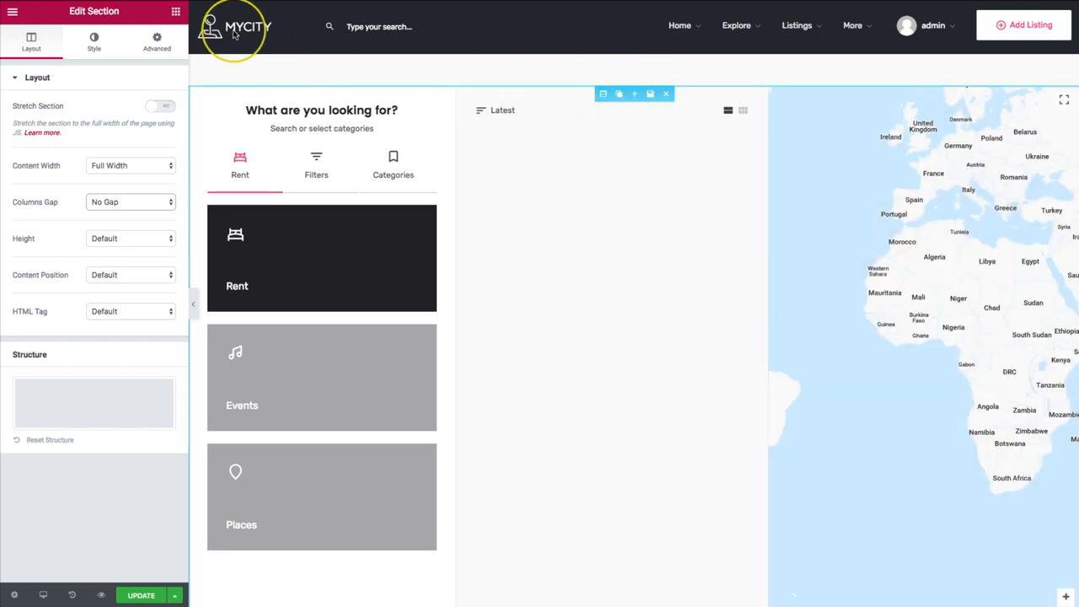
left_click(157, 40)
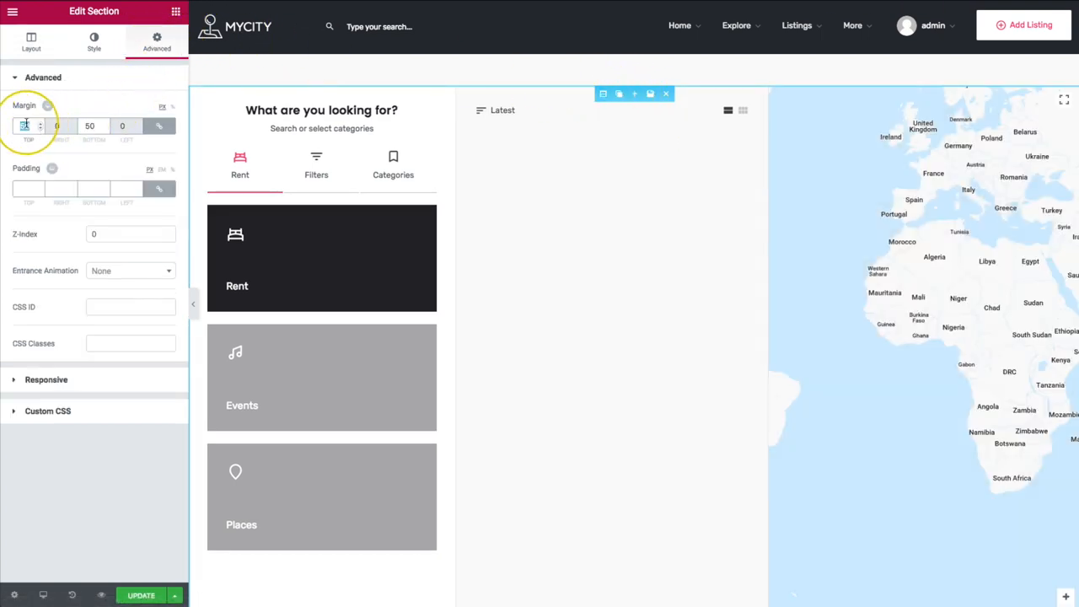
type("0")
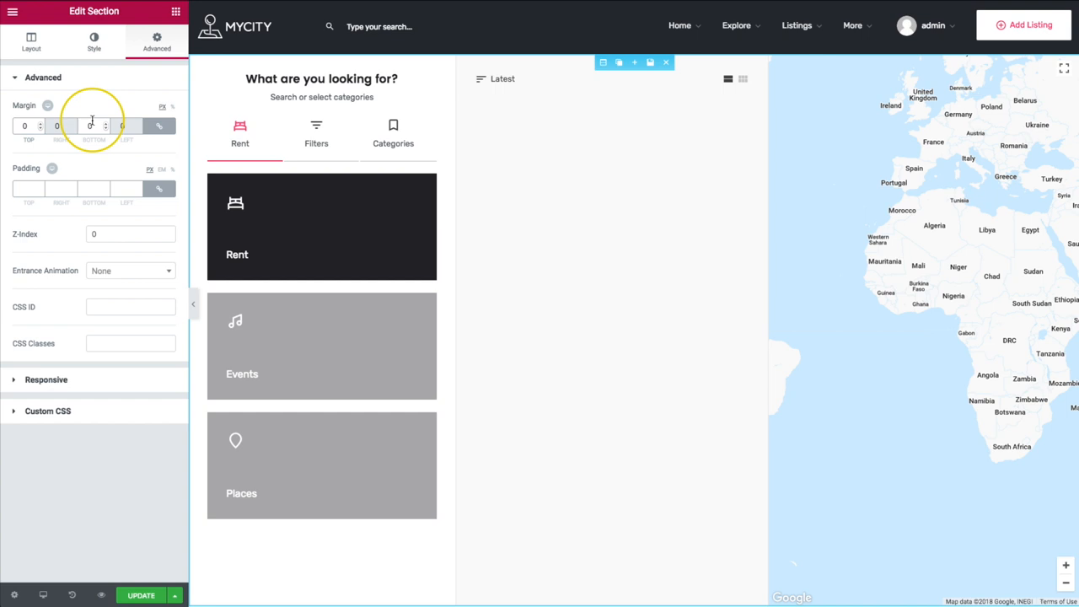
left_click(316, 134)
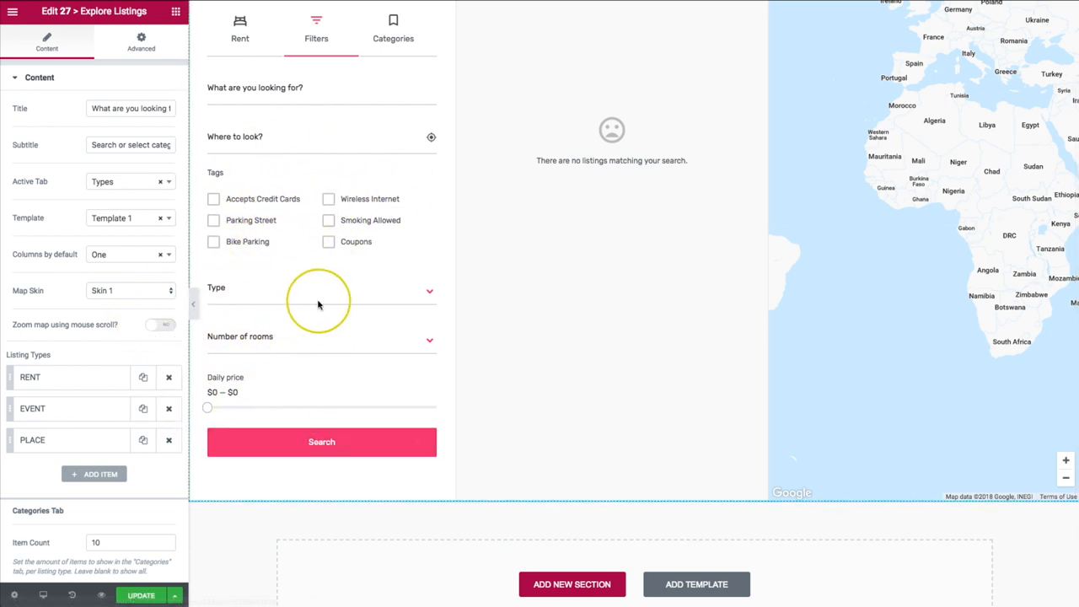
- Remove the RENT and EVENT listing types, then view the advanced search form facets
left_click(169, 377)
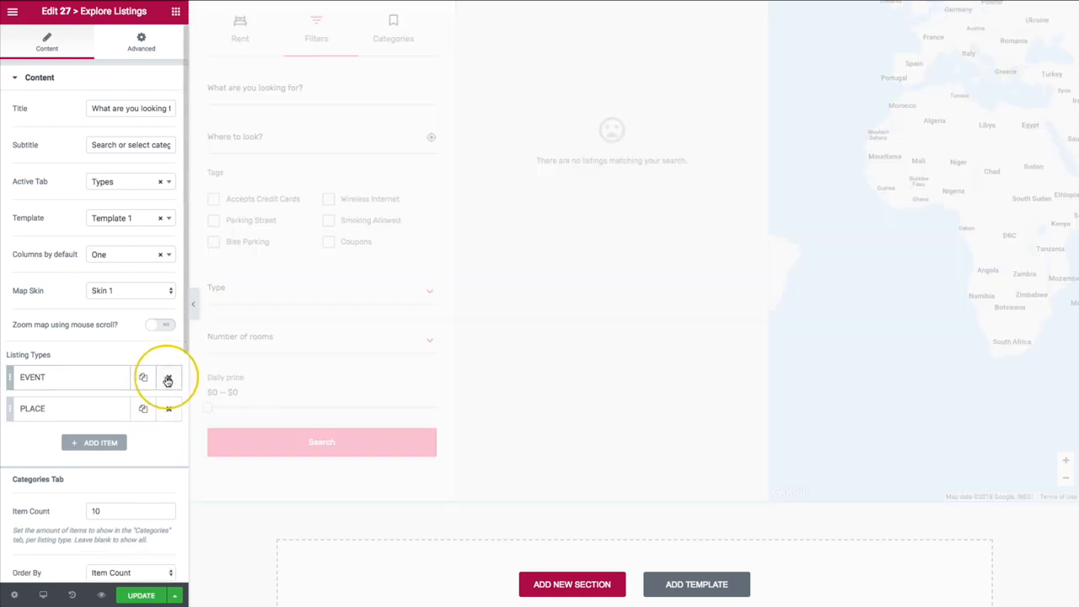
left_click(169, 377)
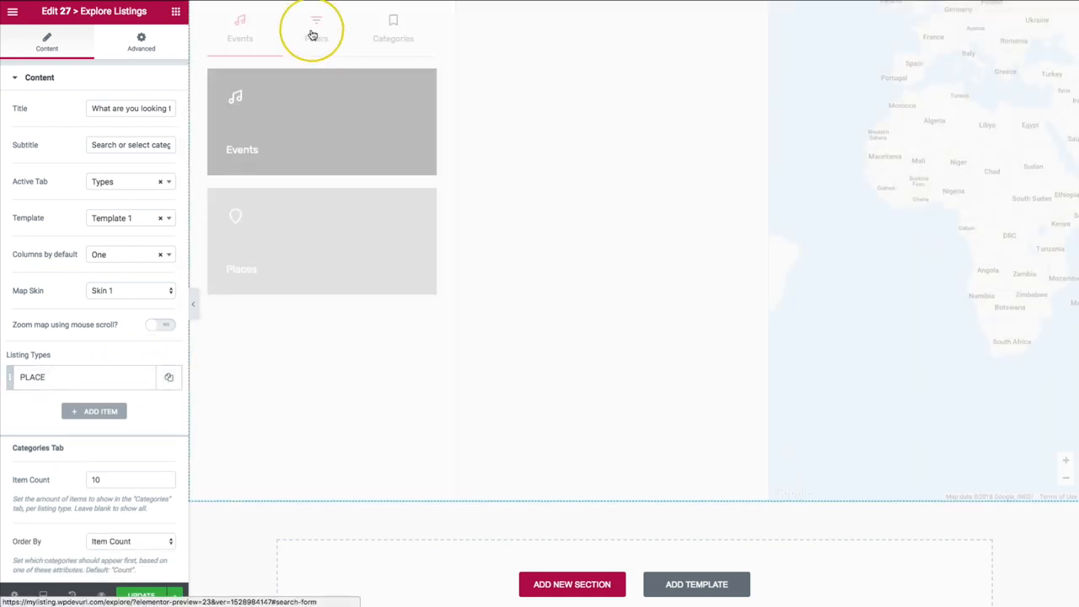
left_click(316, 26)
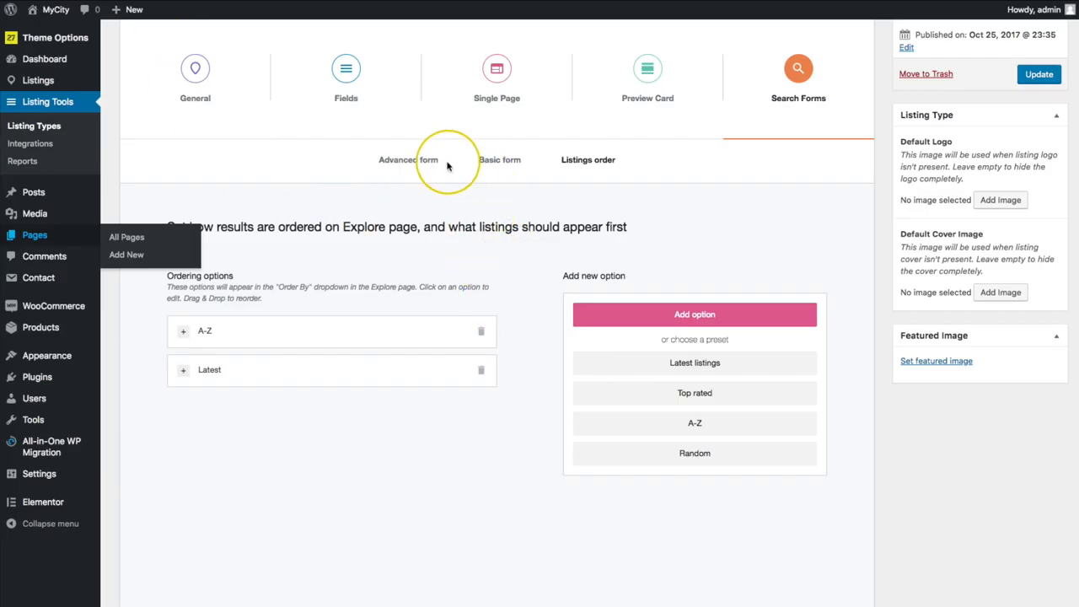
left_click(408, 160)
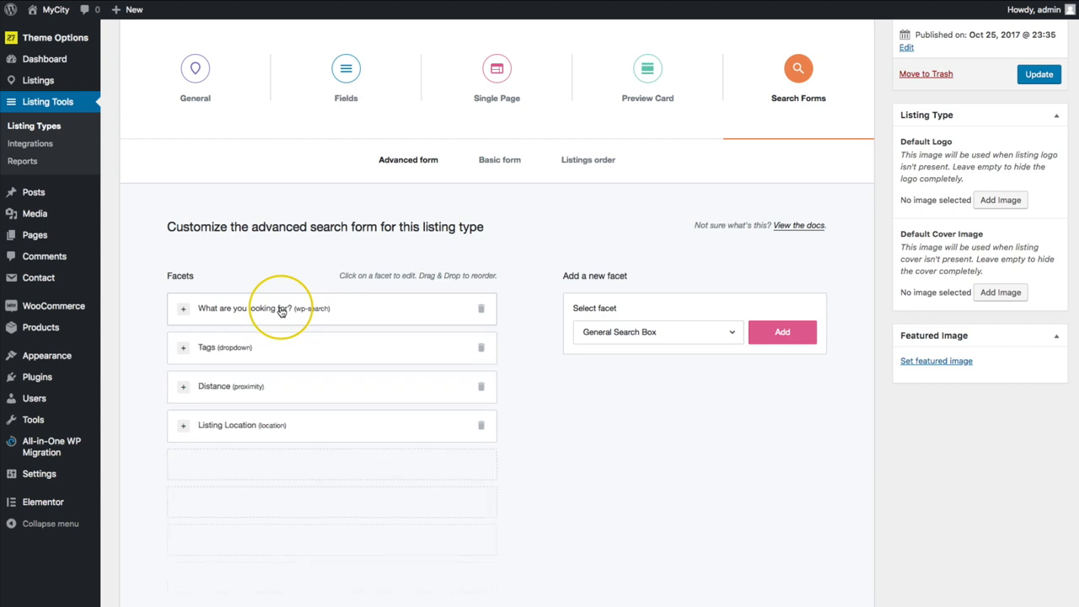